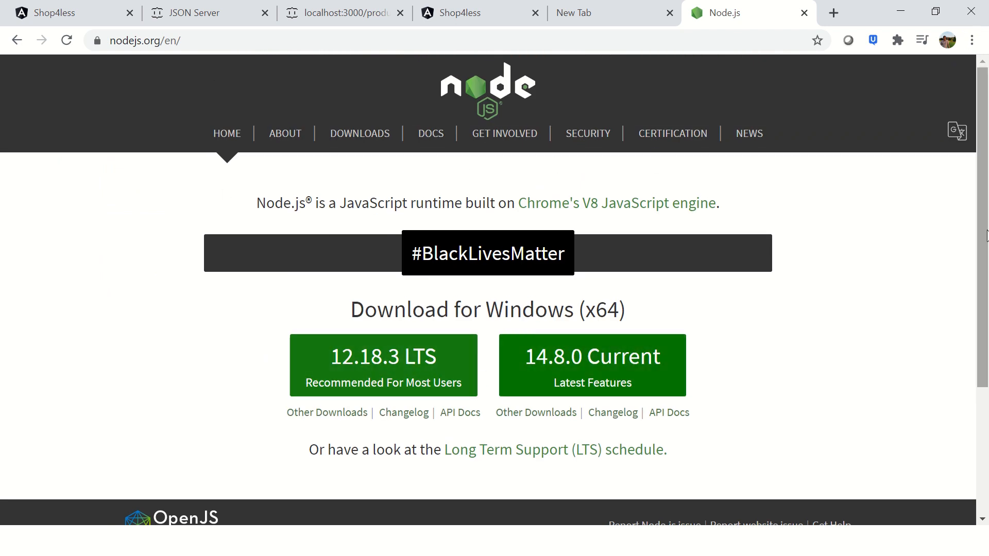
Download the Node.js 12.18.3 LTS installer and run node -v, which reports v12.2.0.
scroll("down", 3)
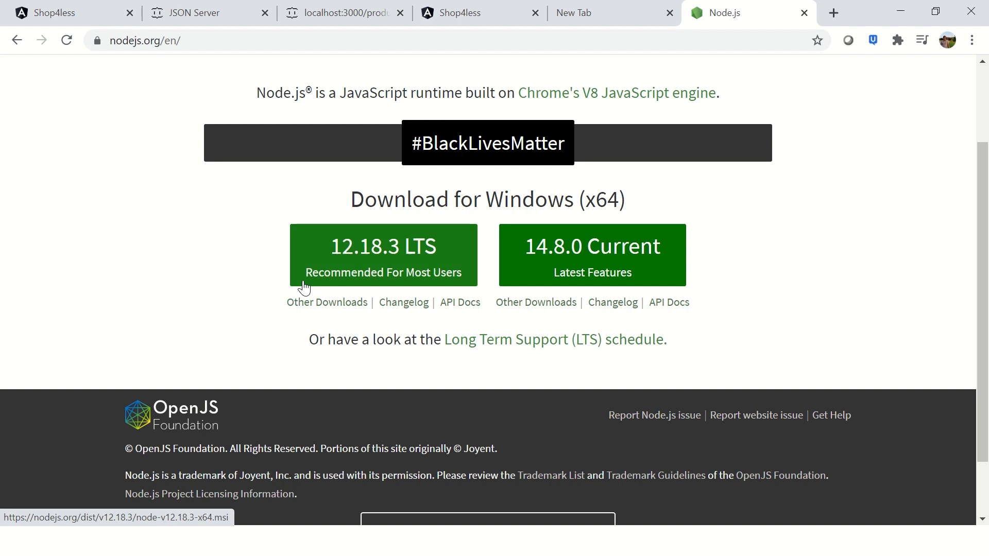
mouse_move(226, 286)
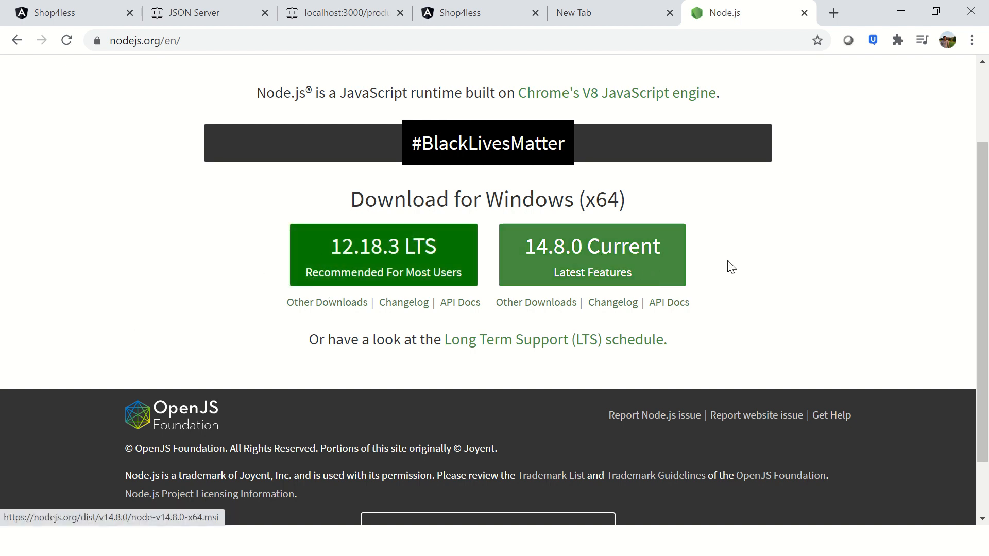
mouse_move(719, 303)
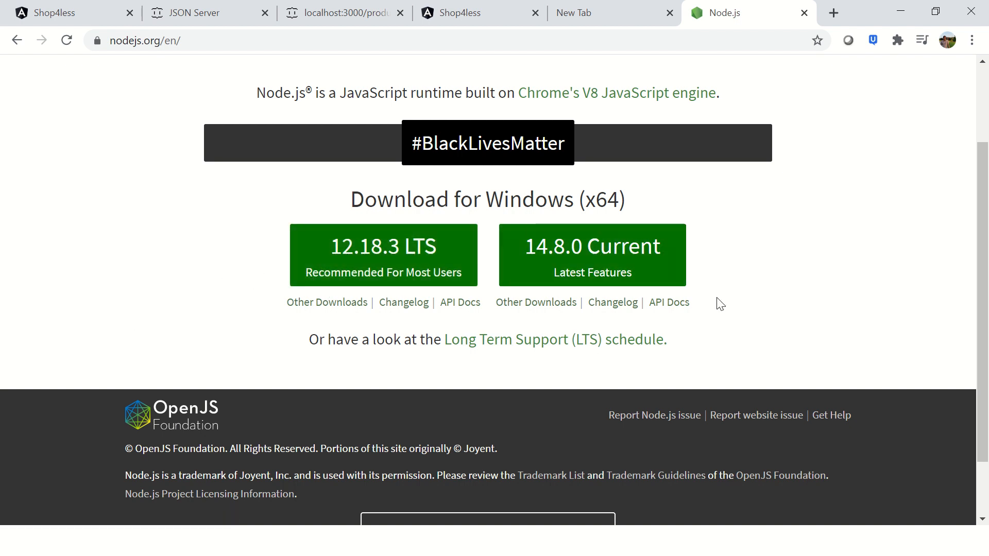
mouse_move(802, 254)
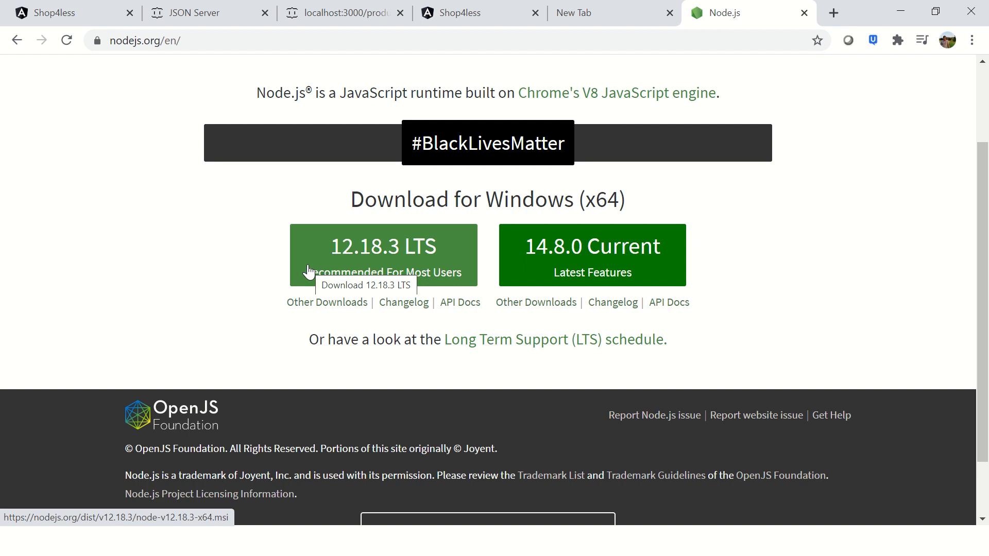
mouse_move(180, 285)
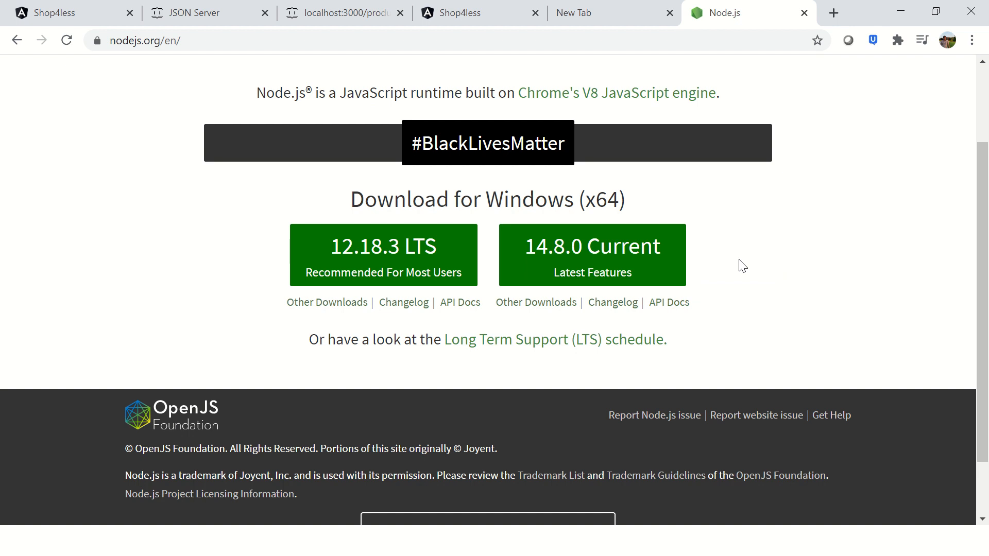
mouse_move(728, 276)
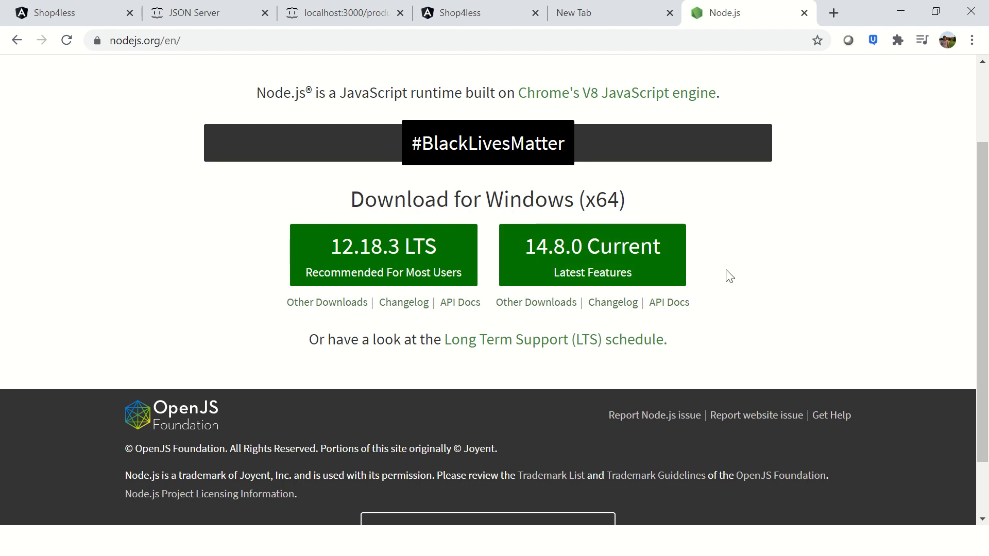
mouse_move(574, 245)
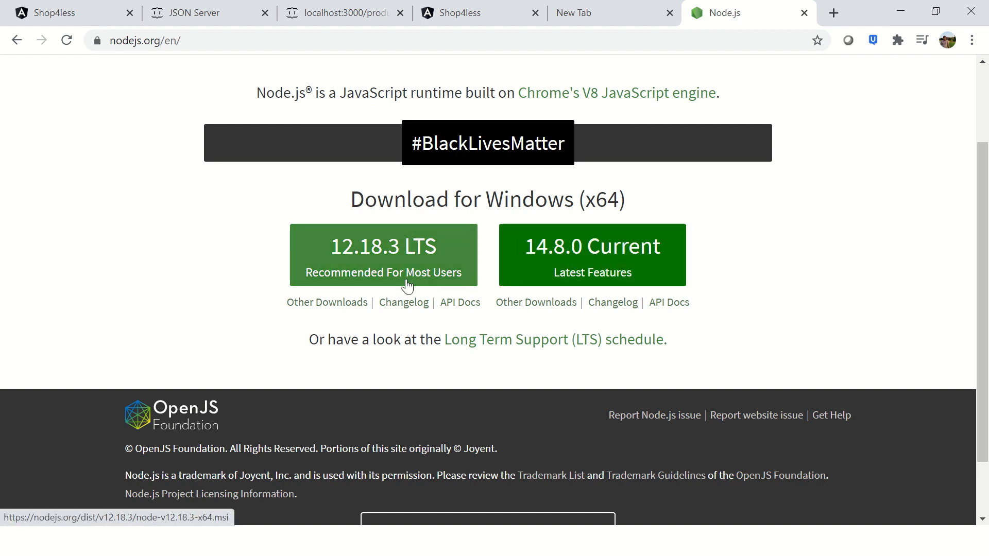
mouse_move(338, 262)
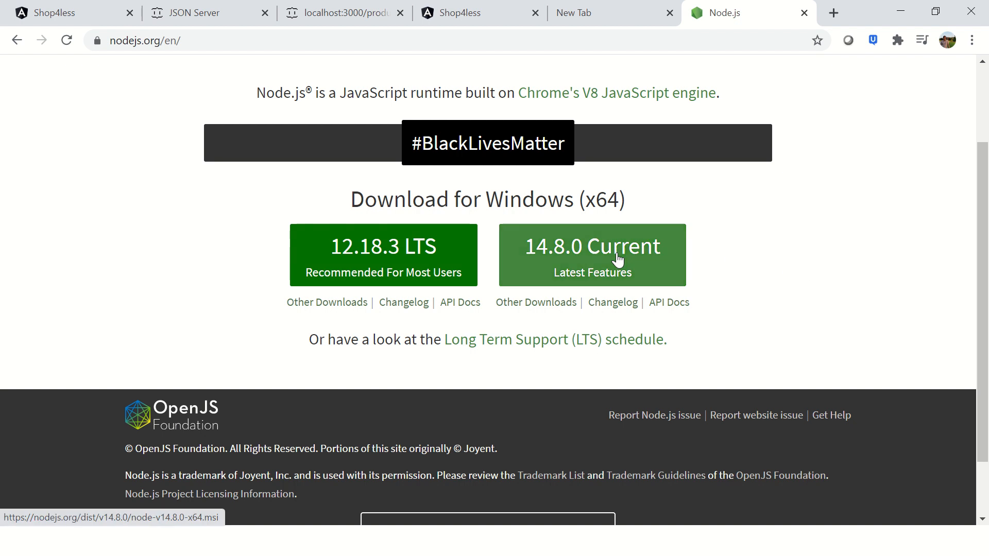
mouse_move(855, 314)
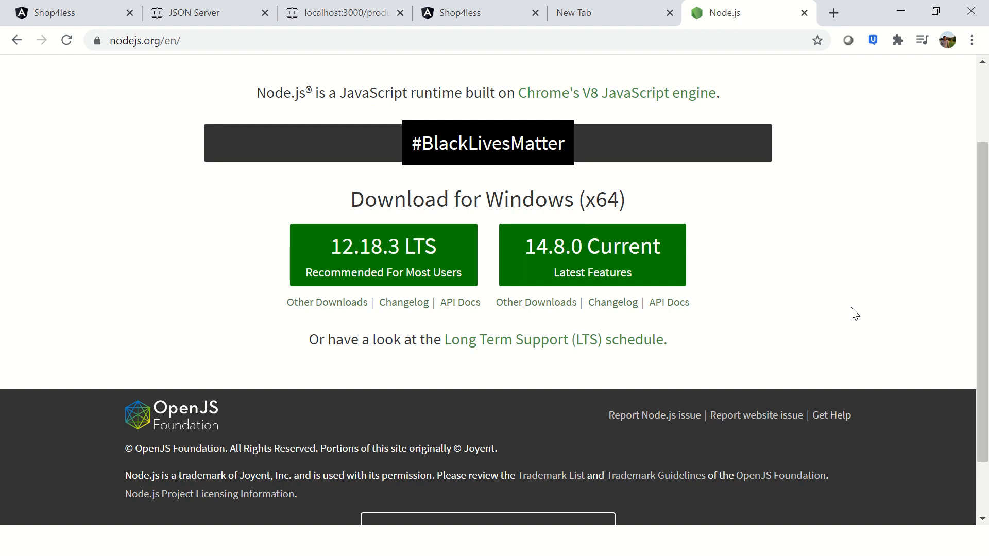
mouse_move(349, 291)
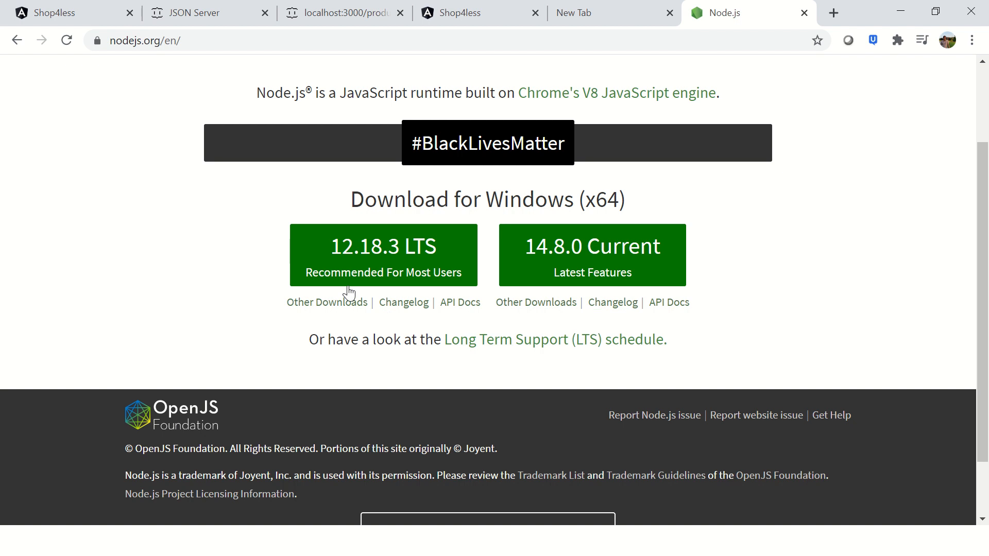
mouse_move(722, 291)
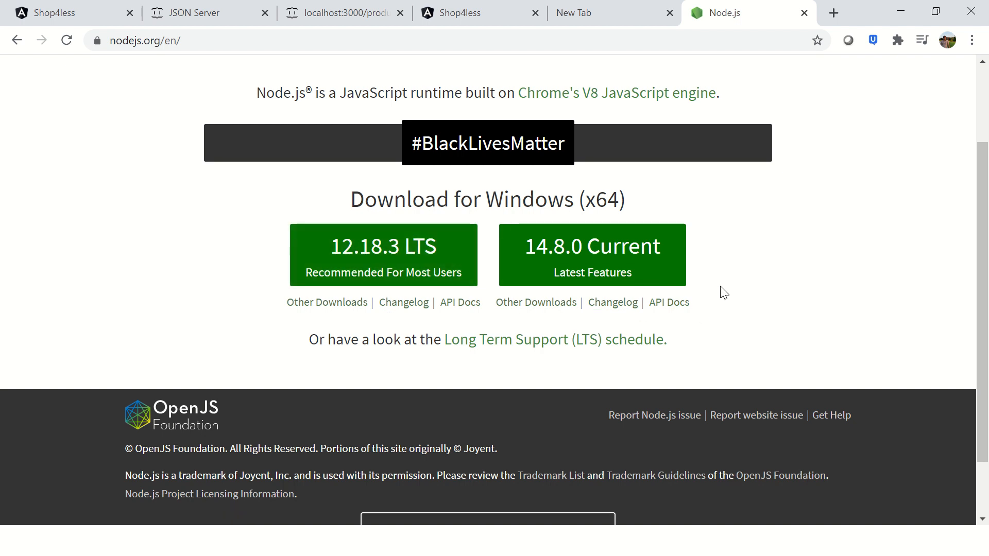
mouse_move(394, 272)
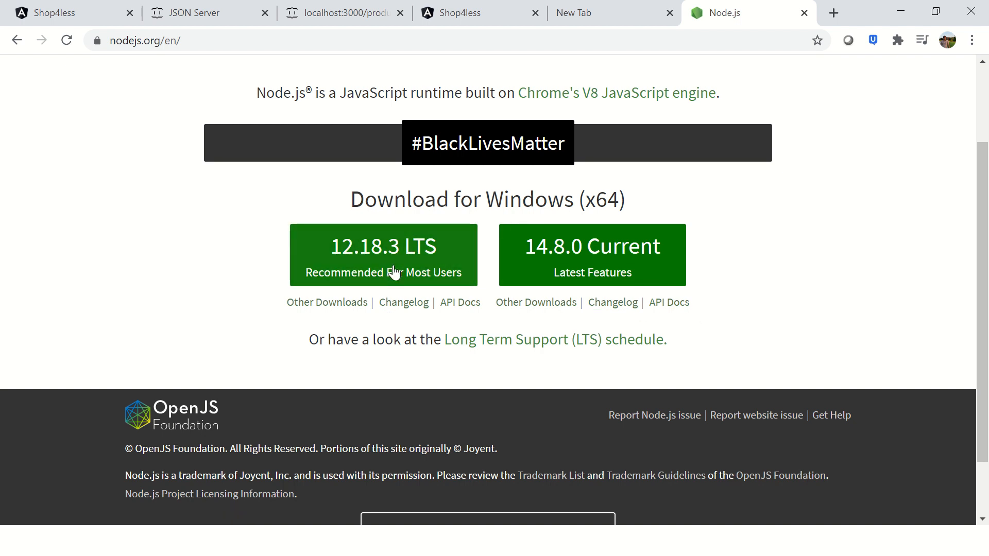
mouse_move(768, 326)
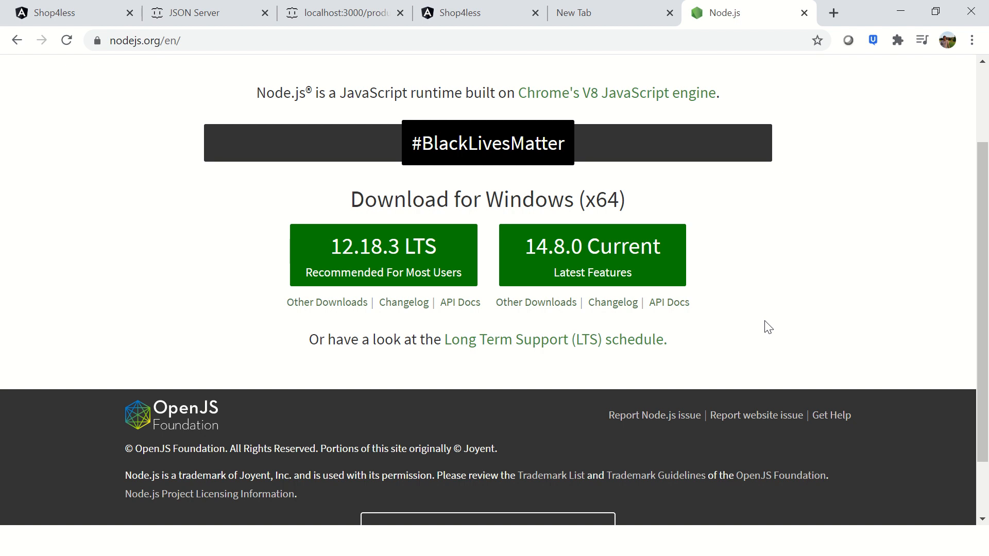
mouse_move(442, 268)
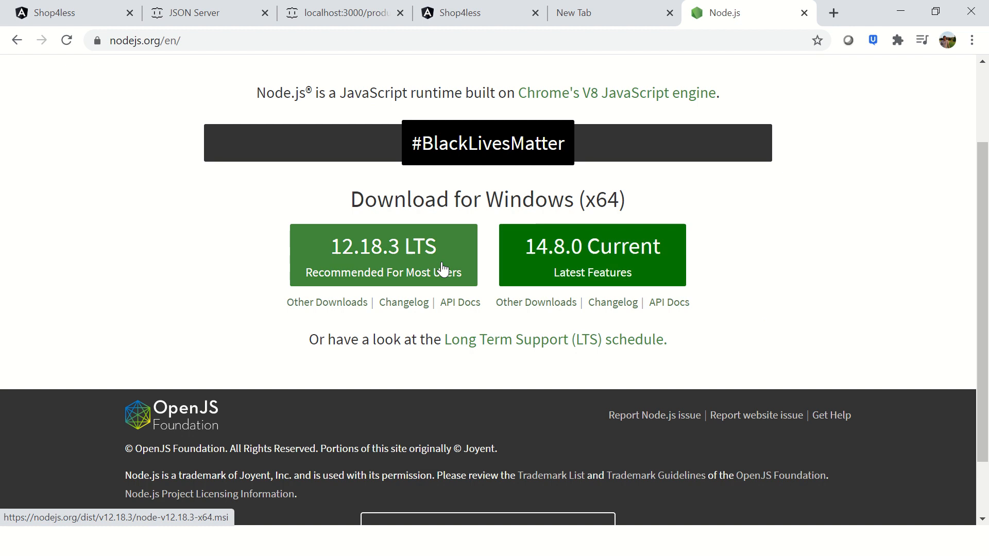
left_click(383, 254)
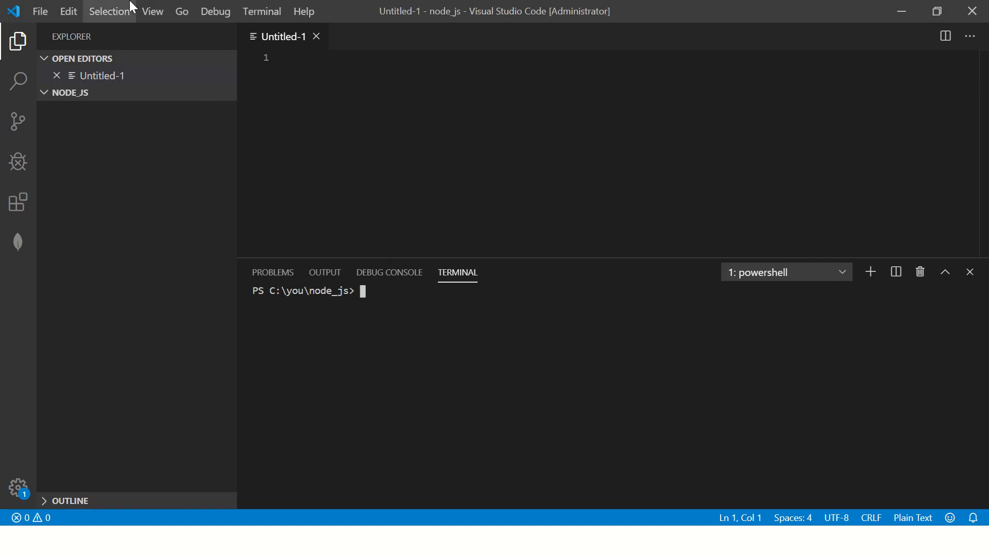
mouse_move(600, 449)
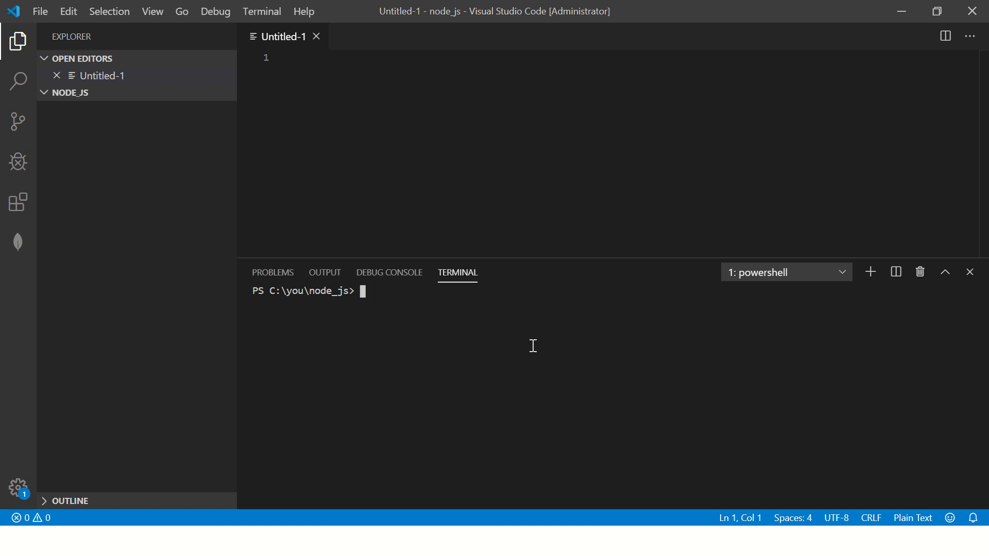
type("node -v")
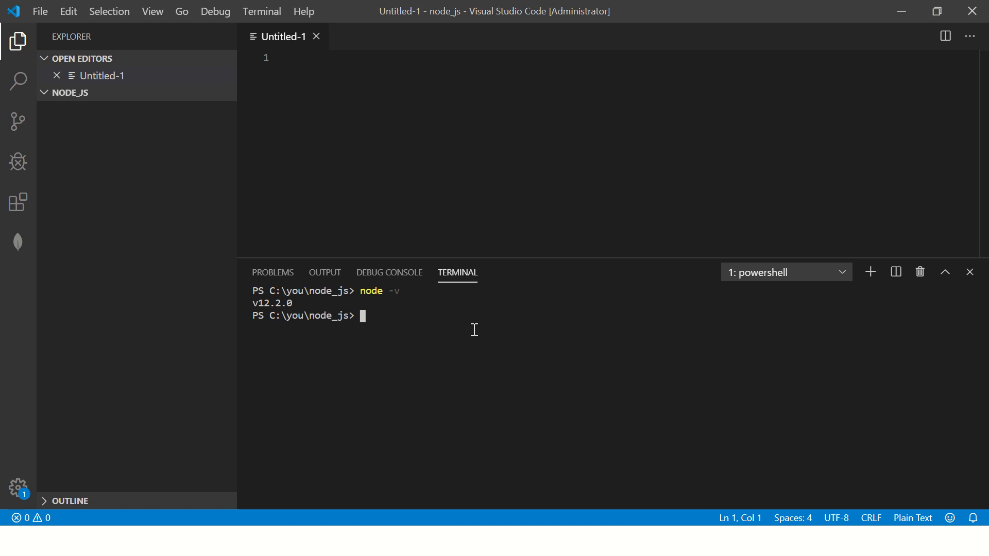
Run npm -v in the terminal, which reports npm version 6.9.0.
type("npm -v")
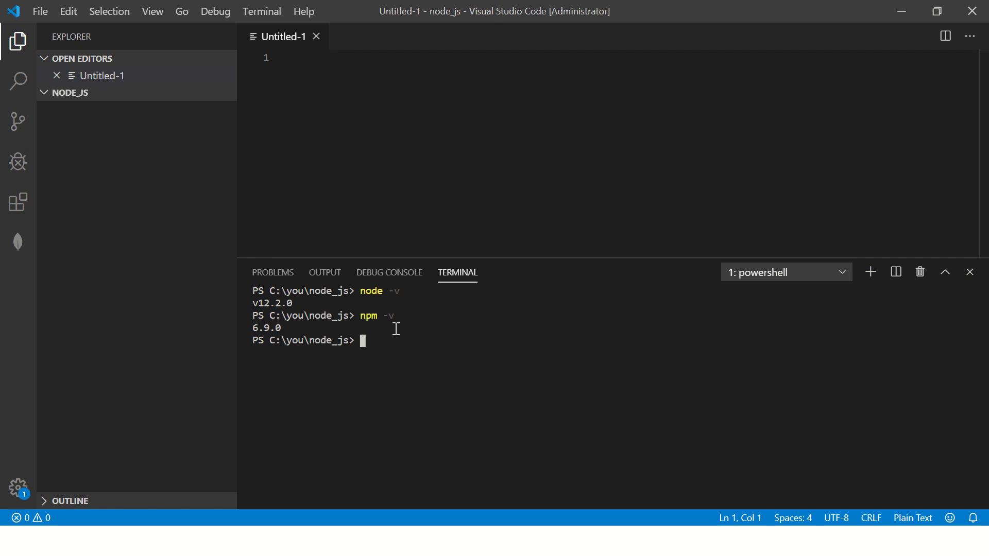
type("npm -")
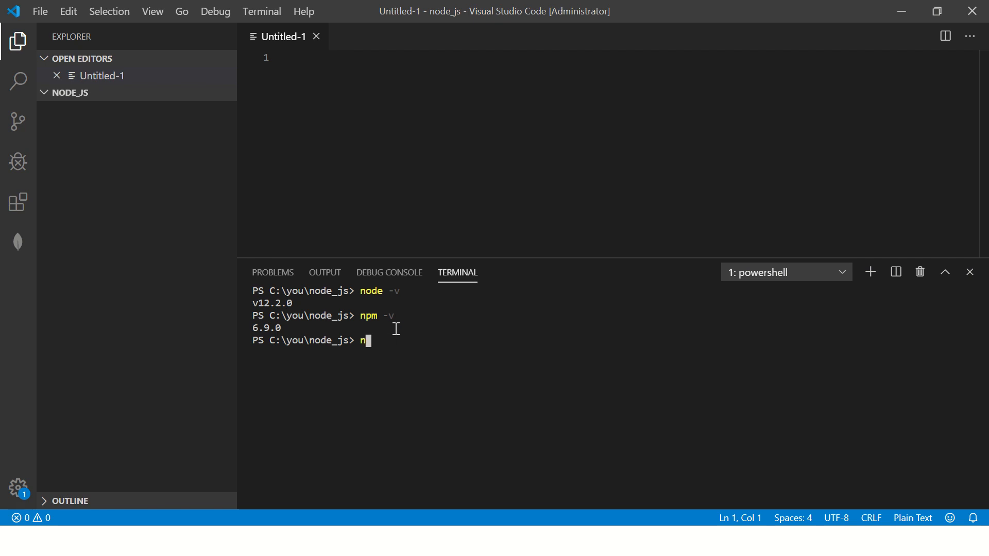
type("ode -v")
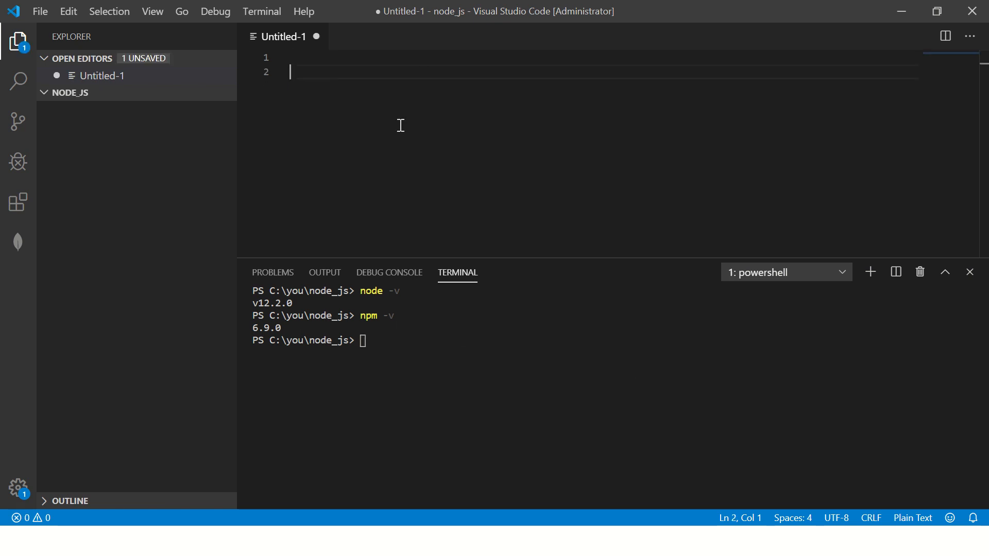
Write the 'Debug issues' heading and the note on checking the downloaded file for a stable version.
type("1.")
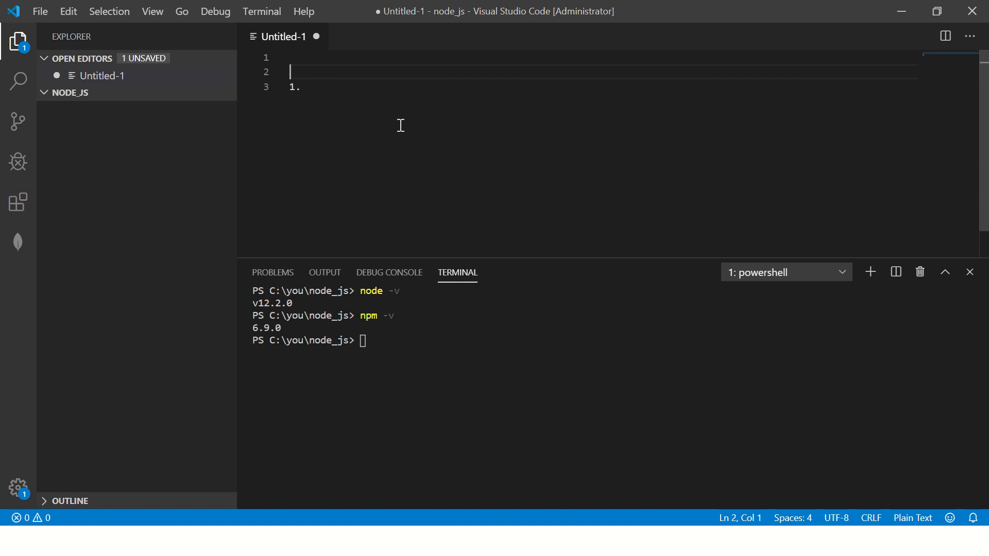
type("Debug issues")
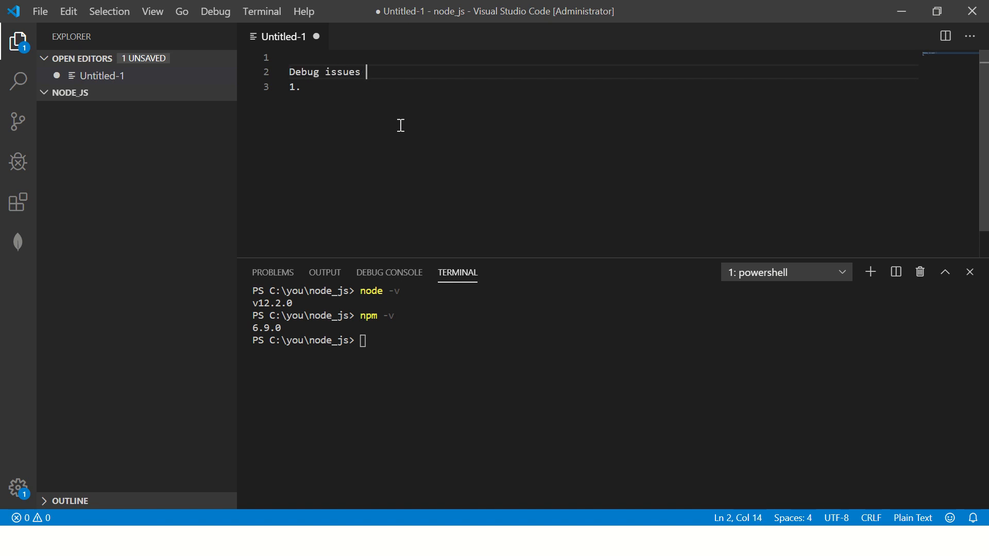
key("enter")
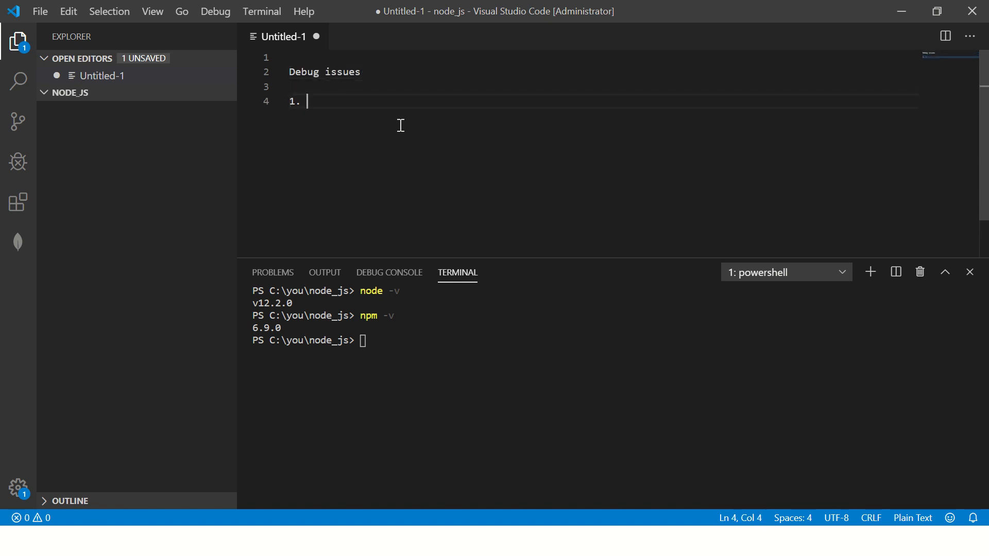
type("Check if the do")
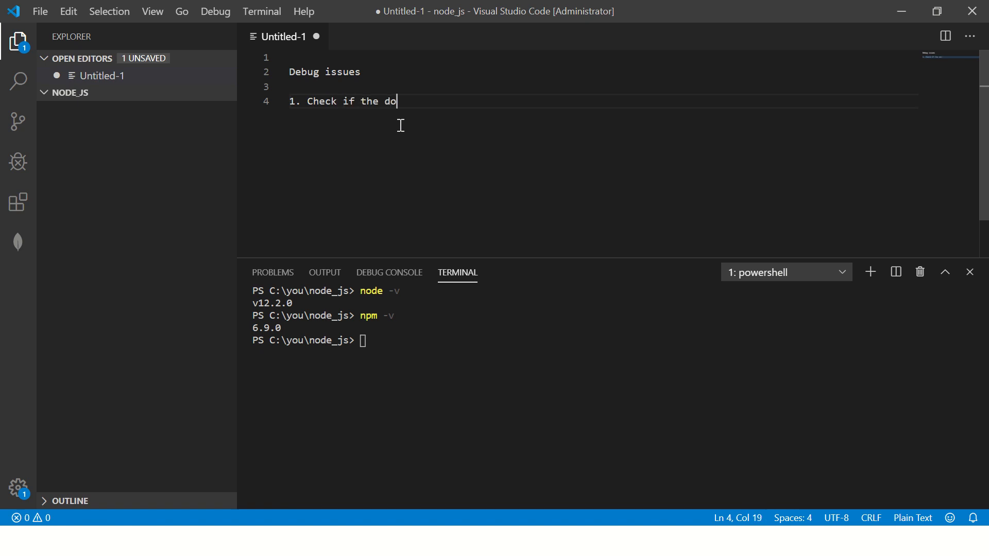
type("wnloaded file is correct")
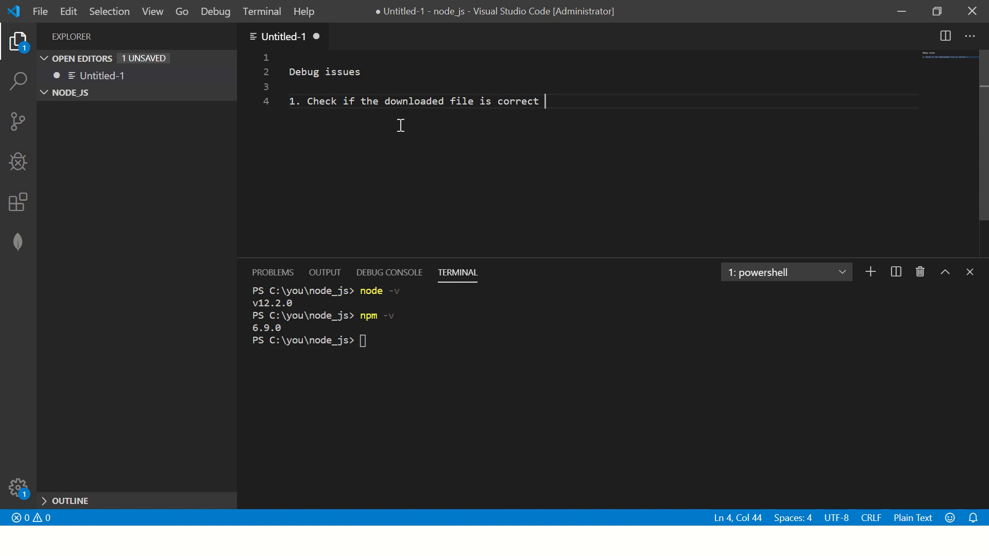
type("and stable versi")
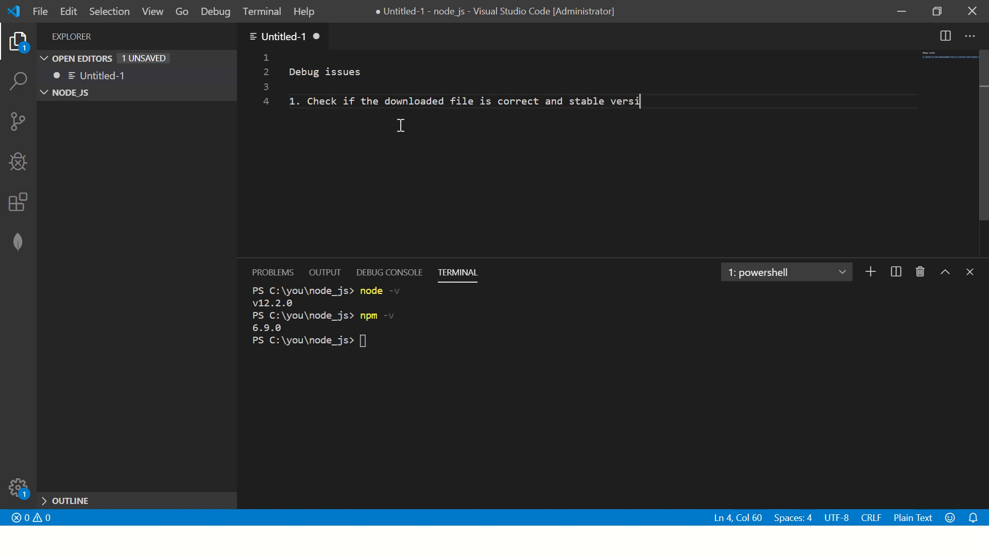
type("on")
type("2. Agree to")
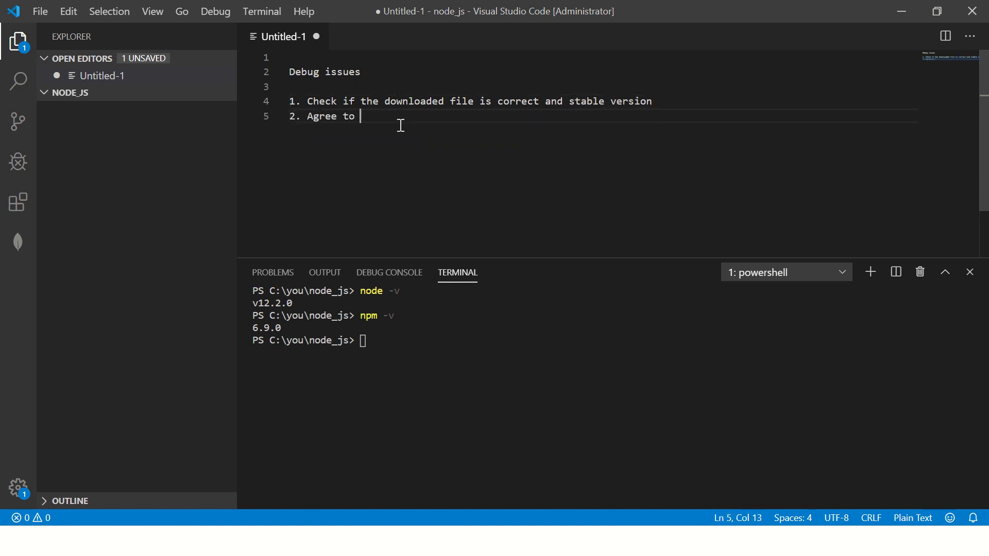
type("terms")
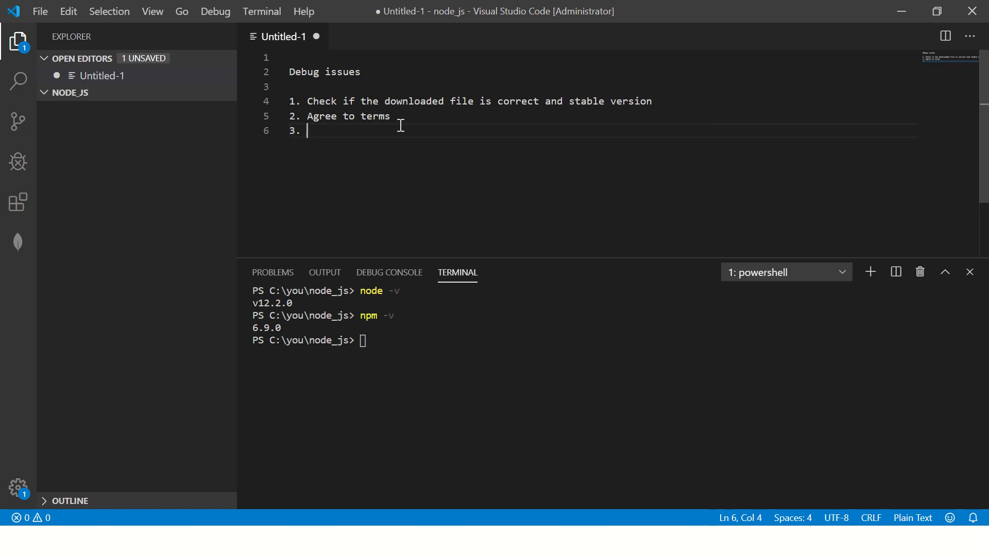
Add item 3's sub-note: check the path where you choose to install node.js.
type("Check for t")
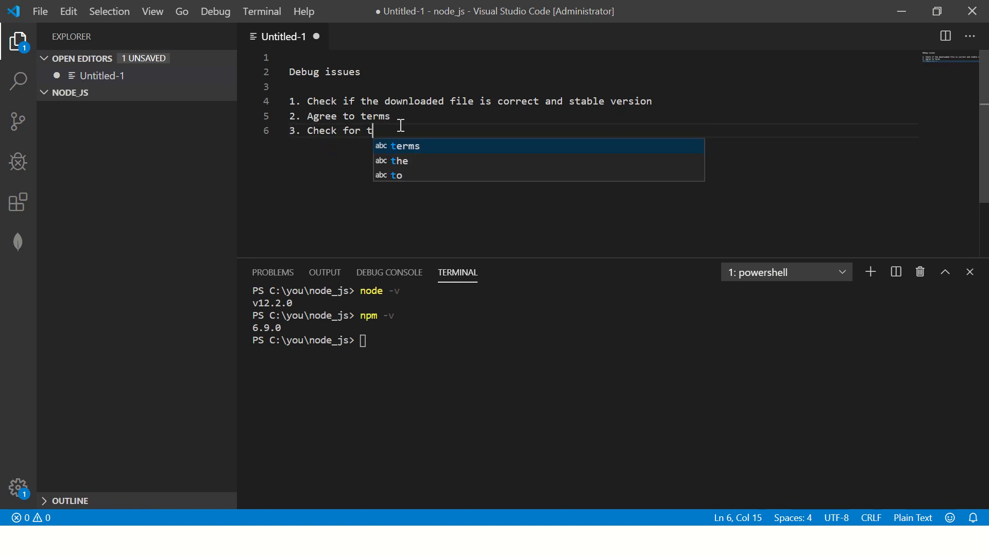
type("he path where it is installed")
type("->")
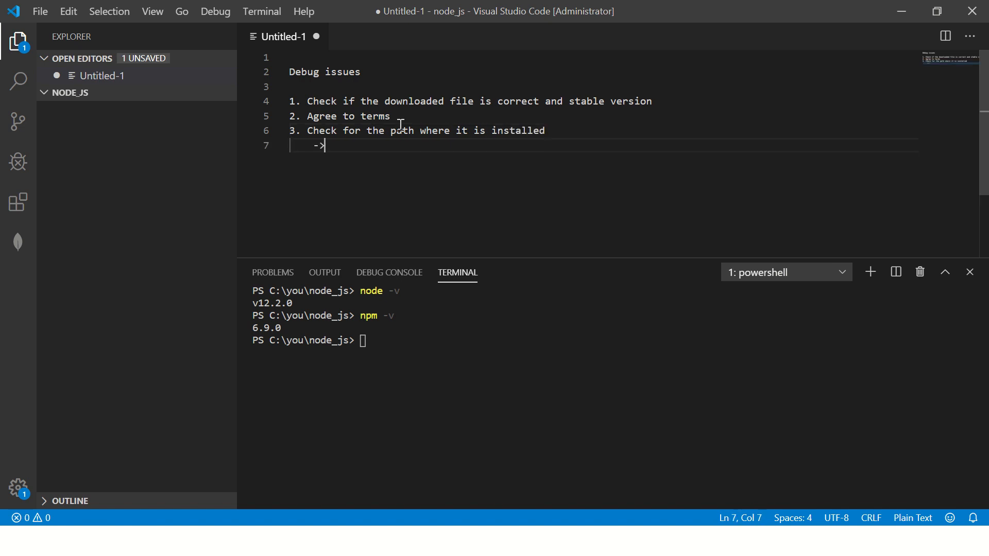
type("c")
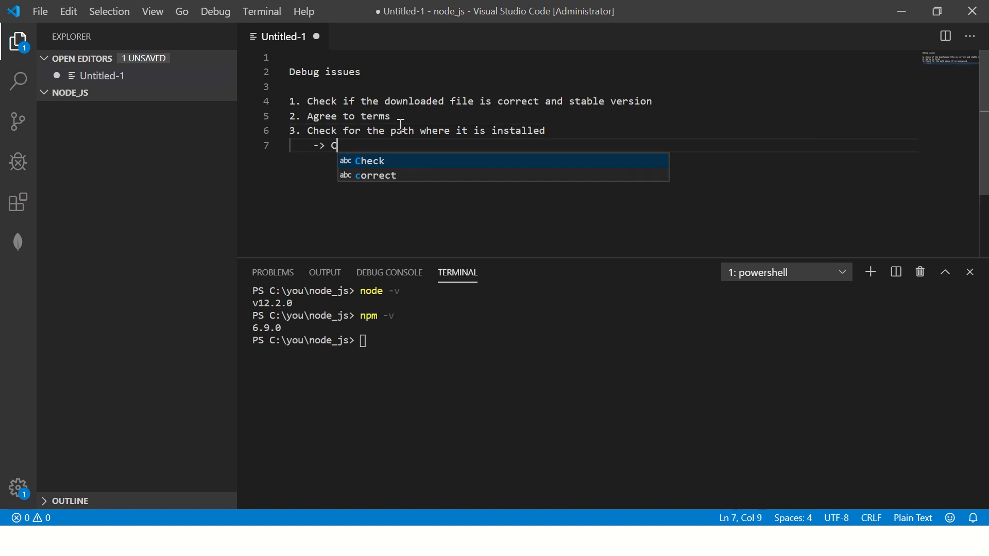
type("hoose where")
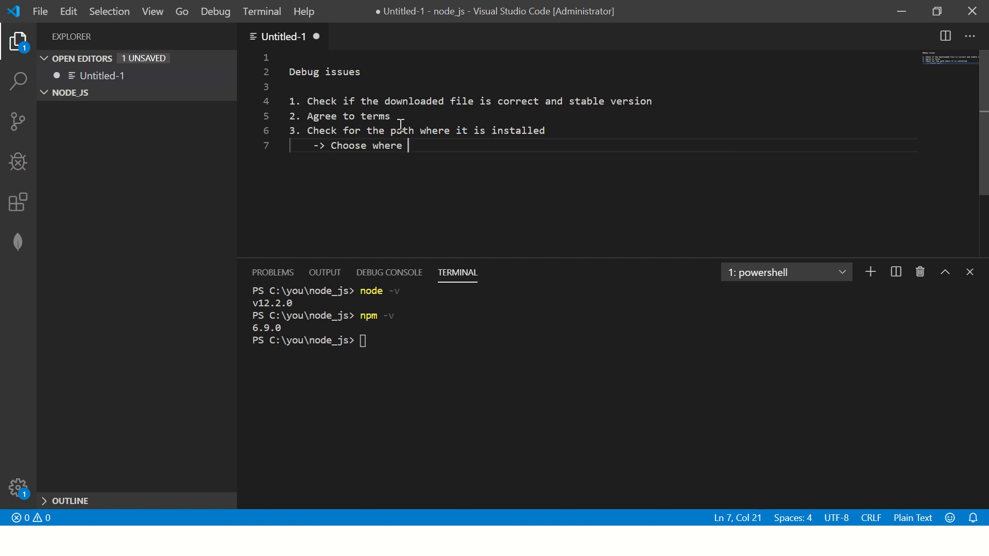
type("to install the node")
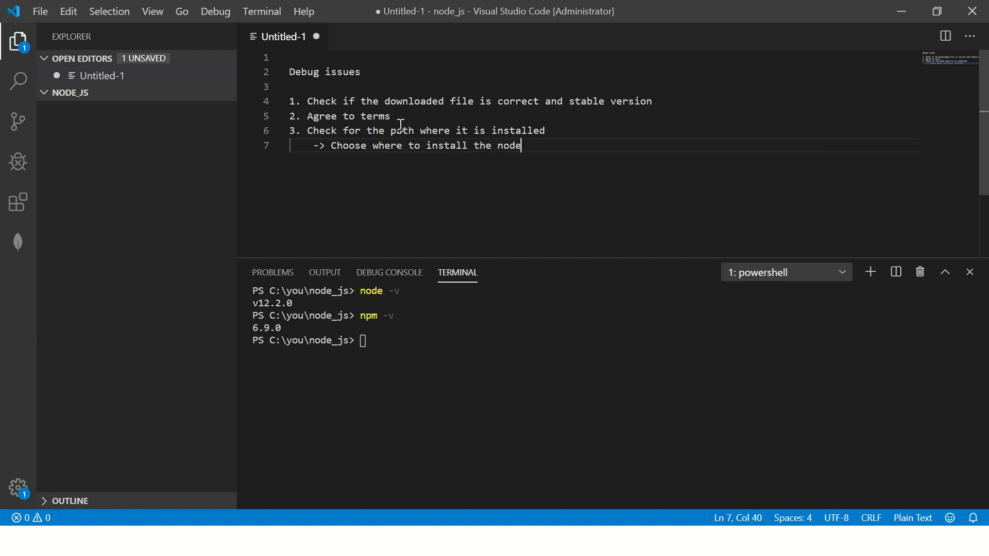
type(".js")
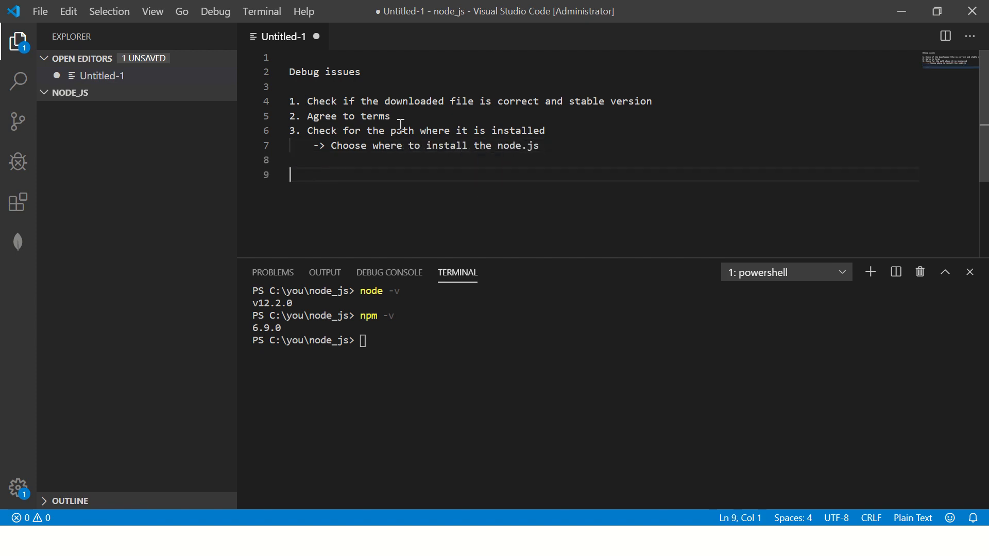
Add item 4 'PATH for node environment variable -> last step' with a blank line before it.
type("4.")
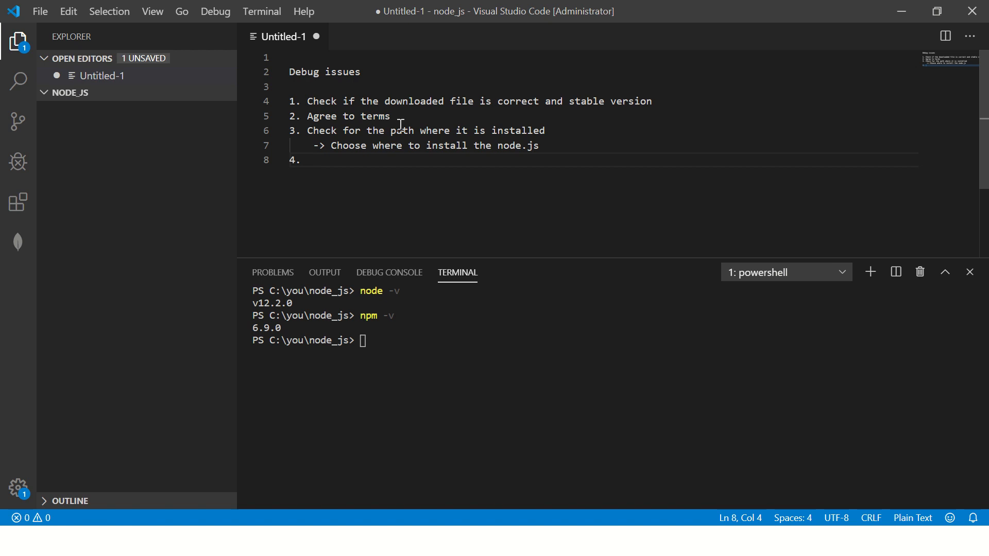
type("PATH for node")
type("->")
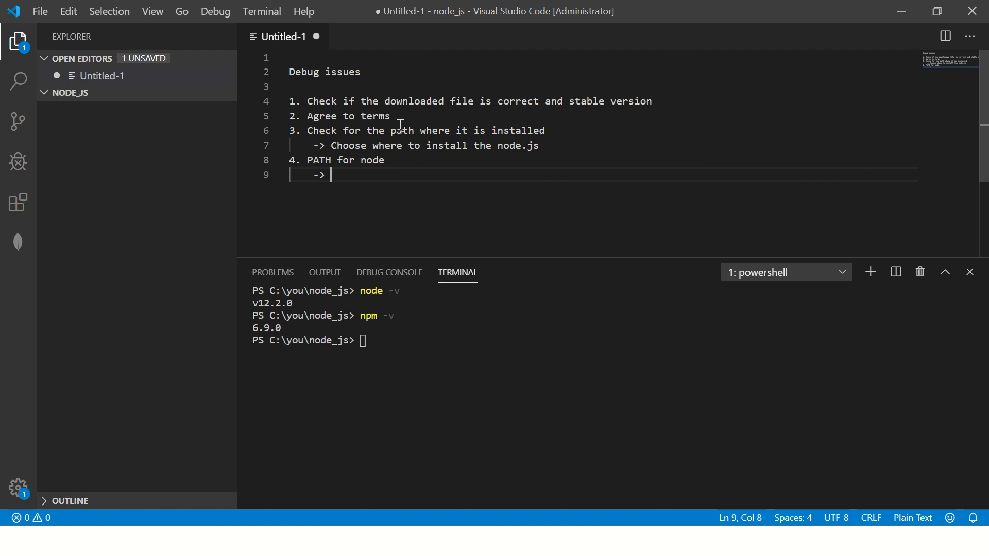
type("la")
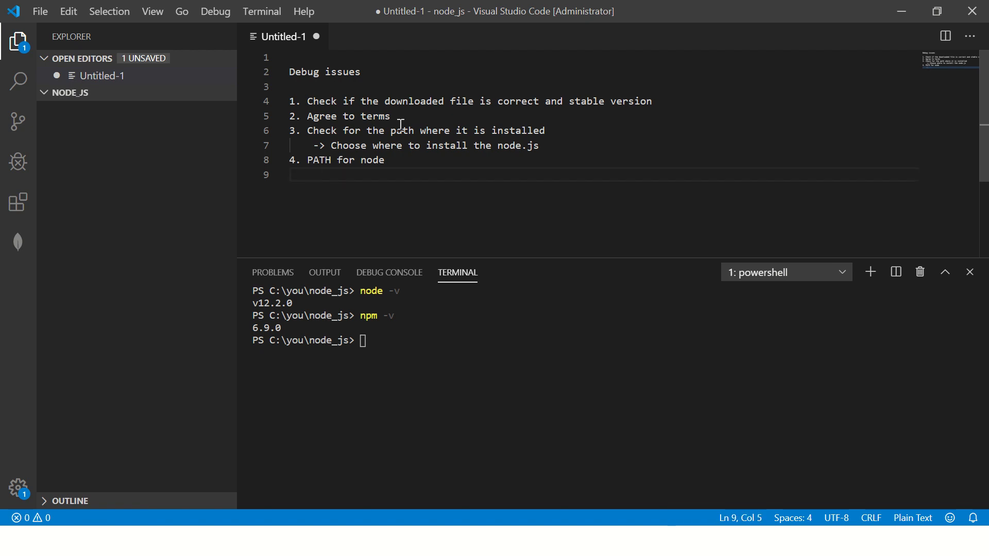
type("-> last")
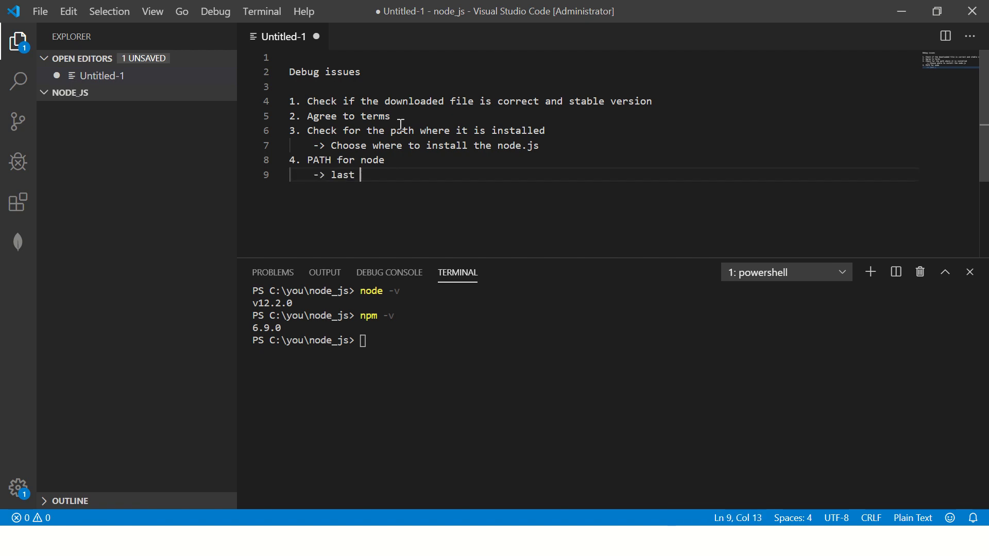
type("step")
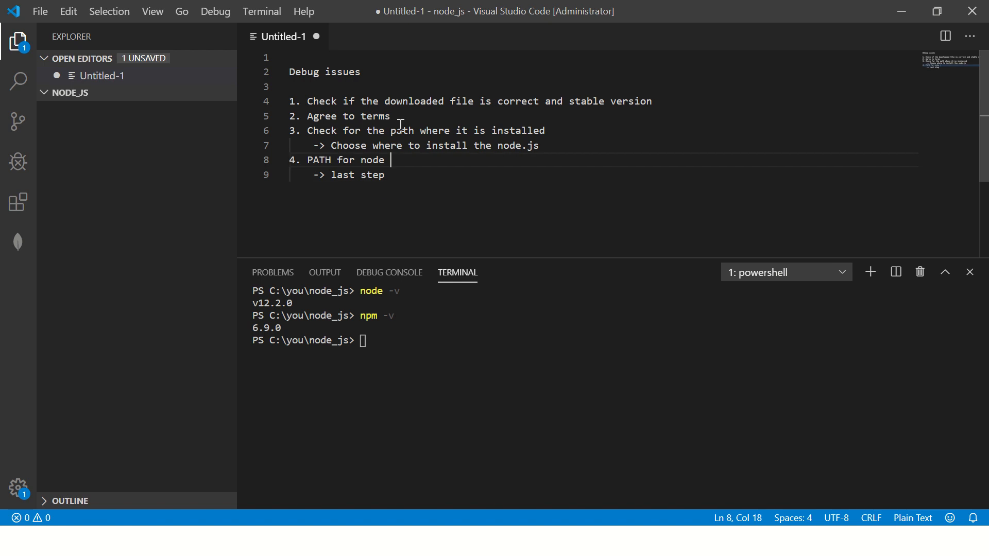
left_click(308, 160)
type(" environment variable")
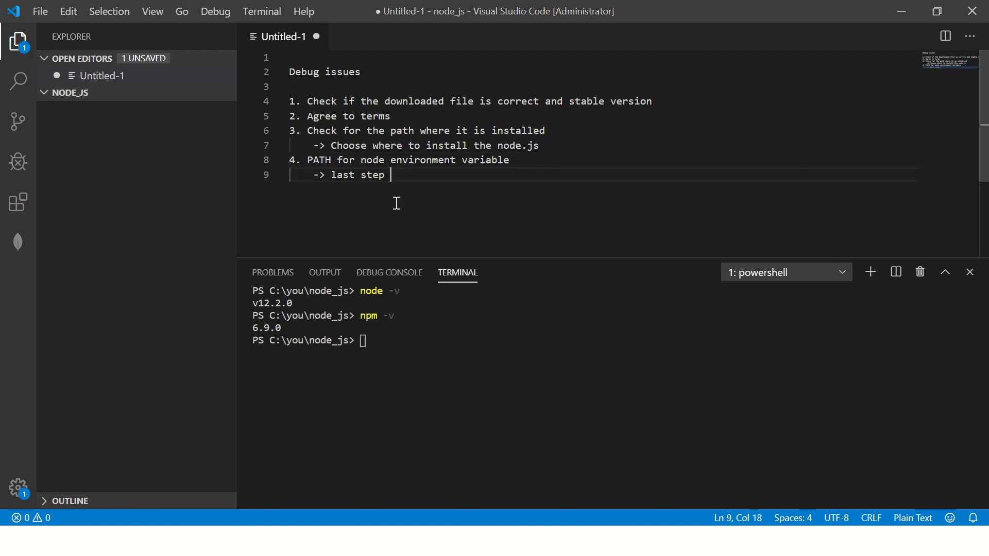
left_click(583, 152)
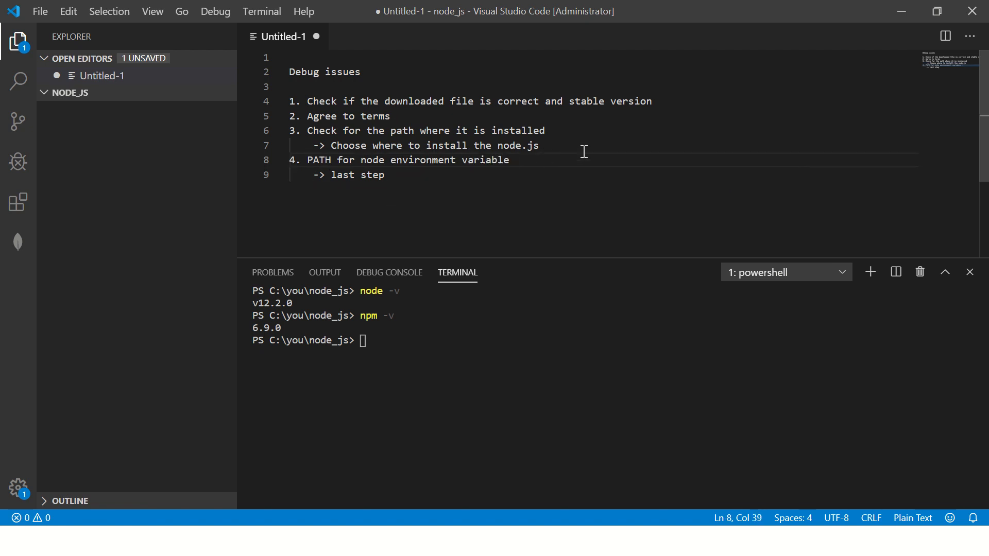
left_click(516, 131)
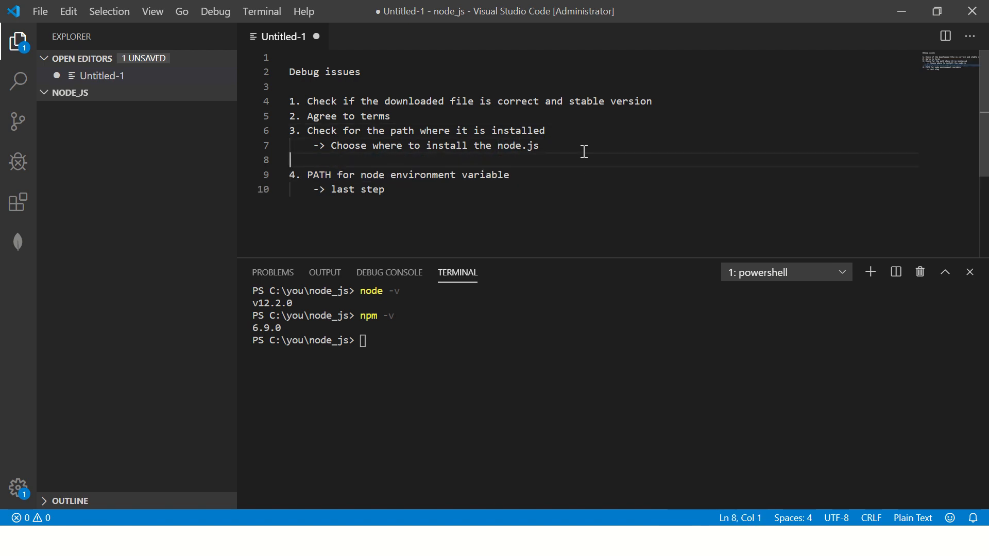
Add the step 'Check you have admin previleges' with a sub-note on rights to update/install software.
type("4. Check y")
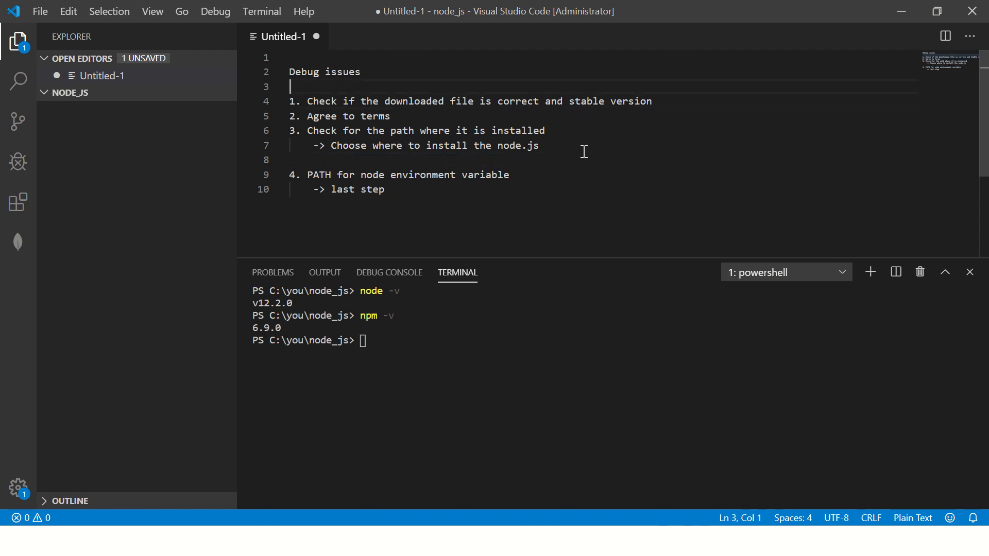
type("4. Check you have admin previleges")
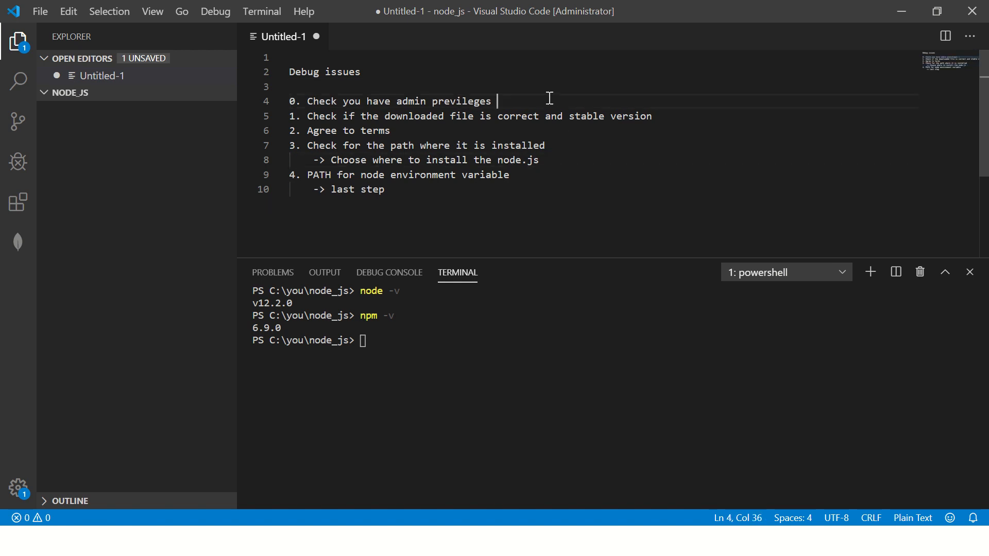
key("Enter")
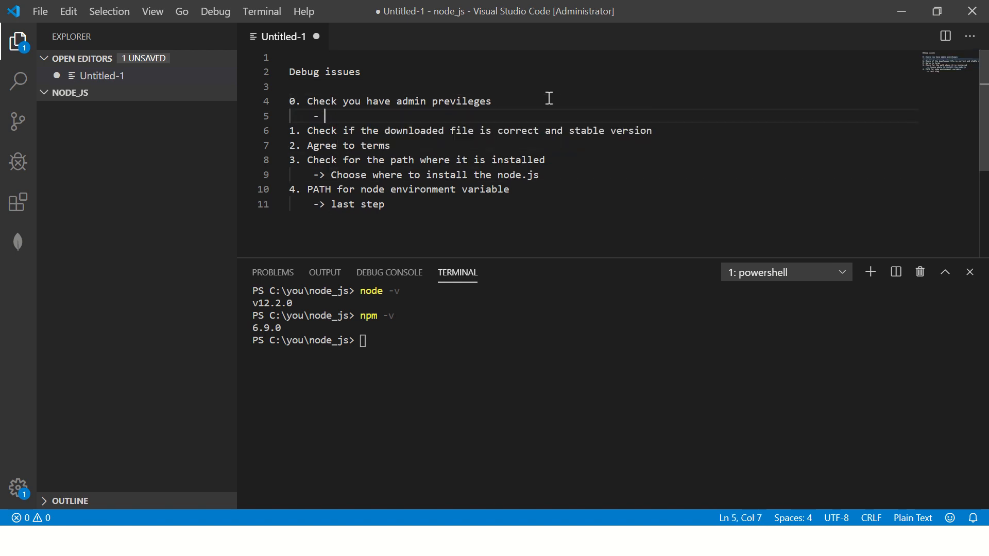
type("to install t")
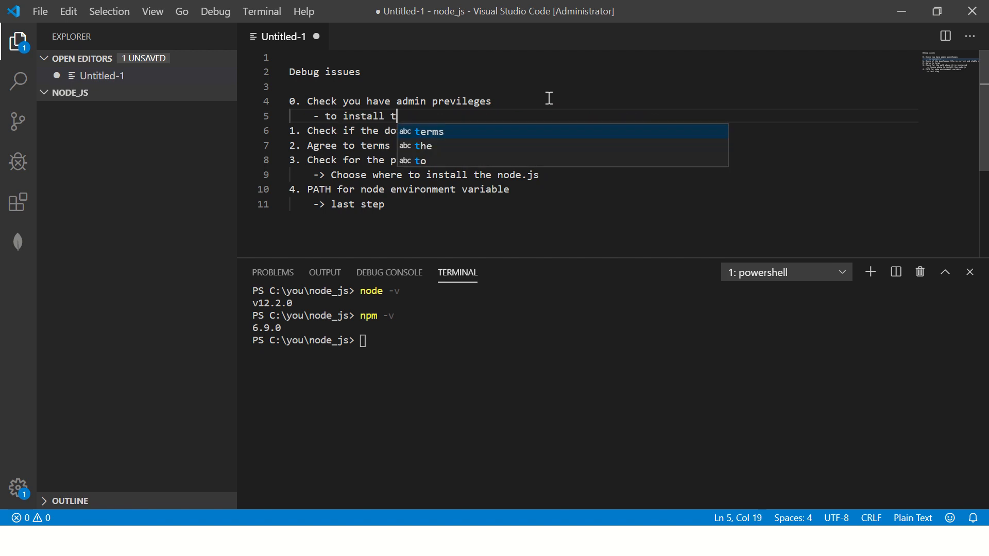
type("o update/")
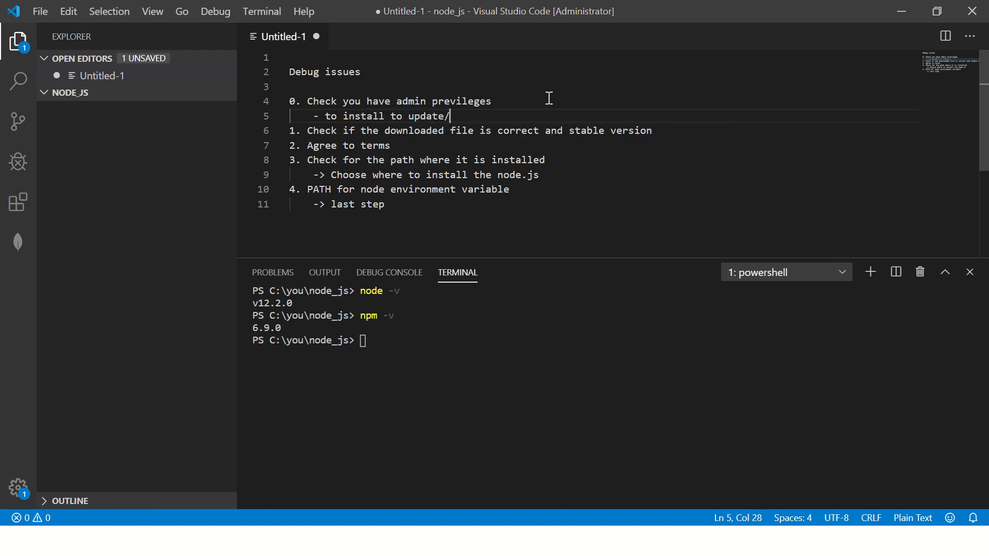
type("install softa")
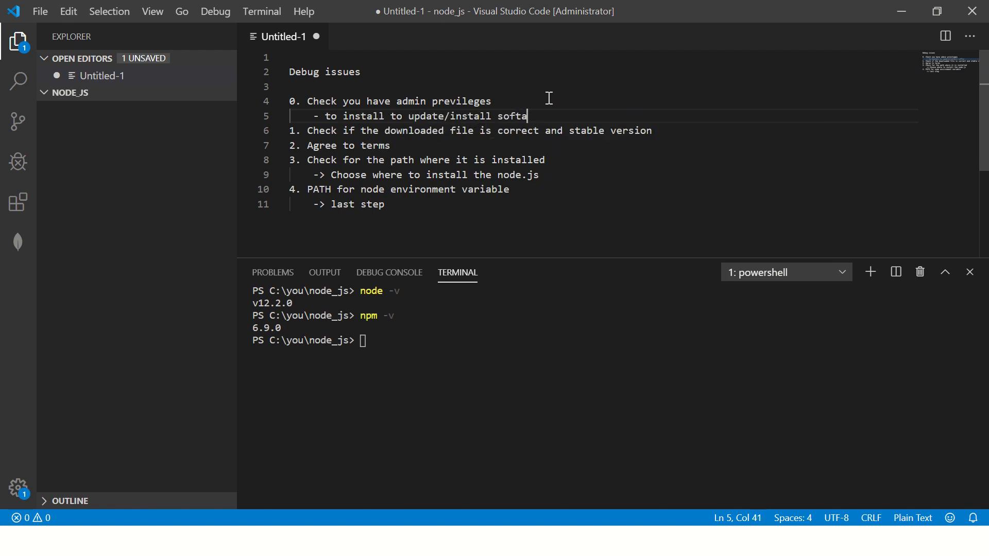
type("ware machines")
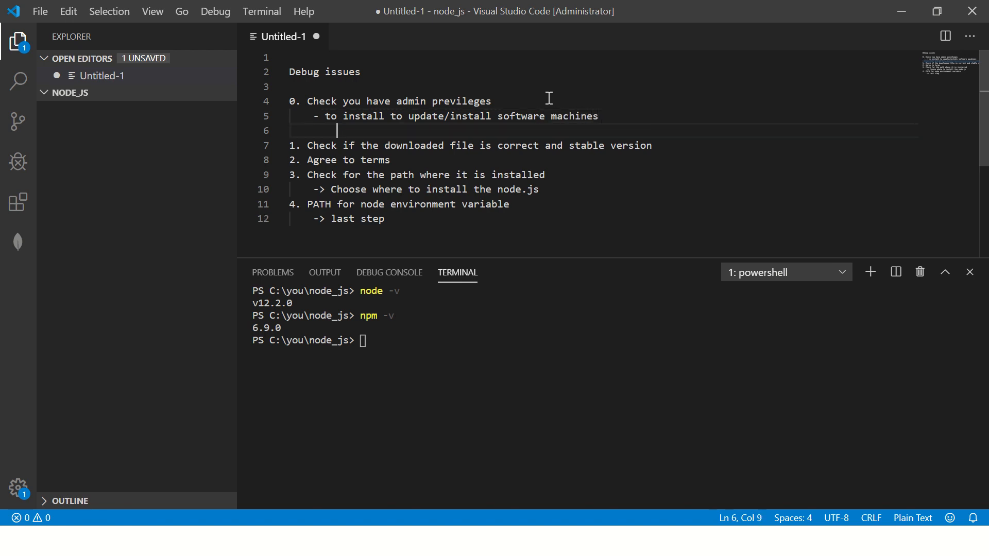
List common mistakes beneath it: 'sudo apt-get' and admin installs.
type("- common mistakes")
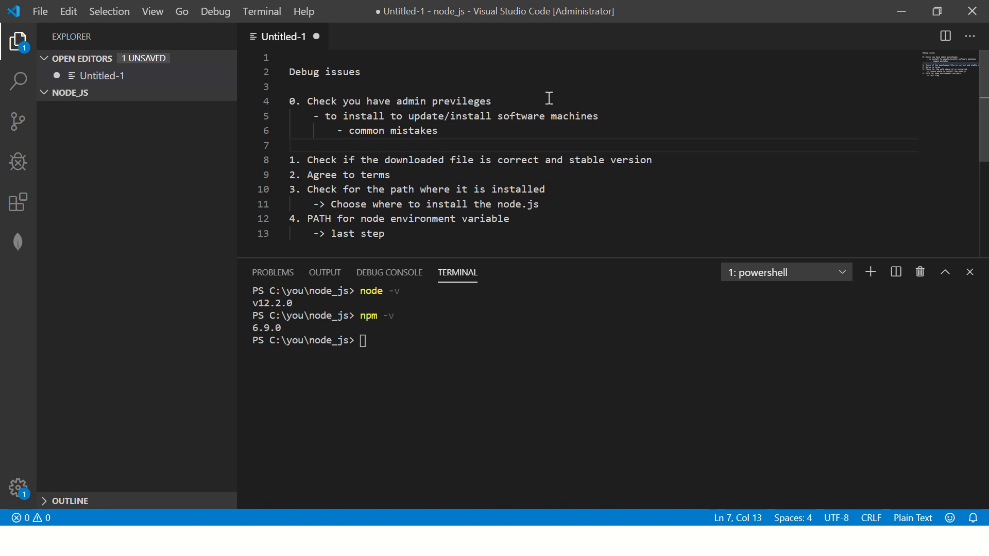
type("-")
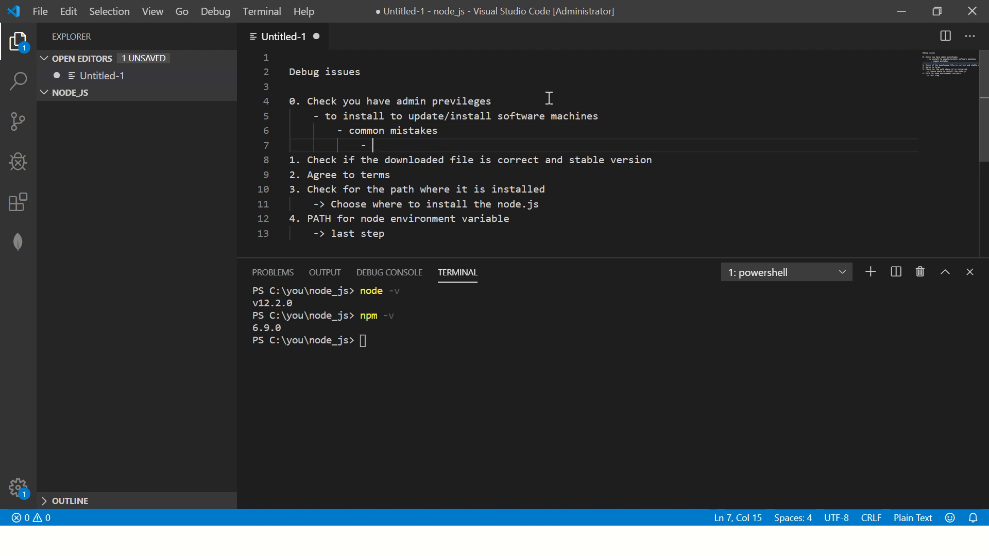
type("sudo")
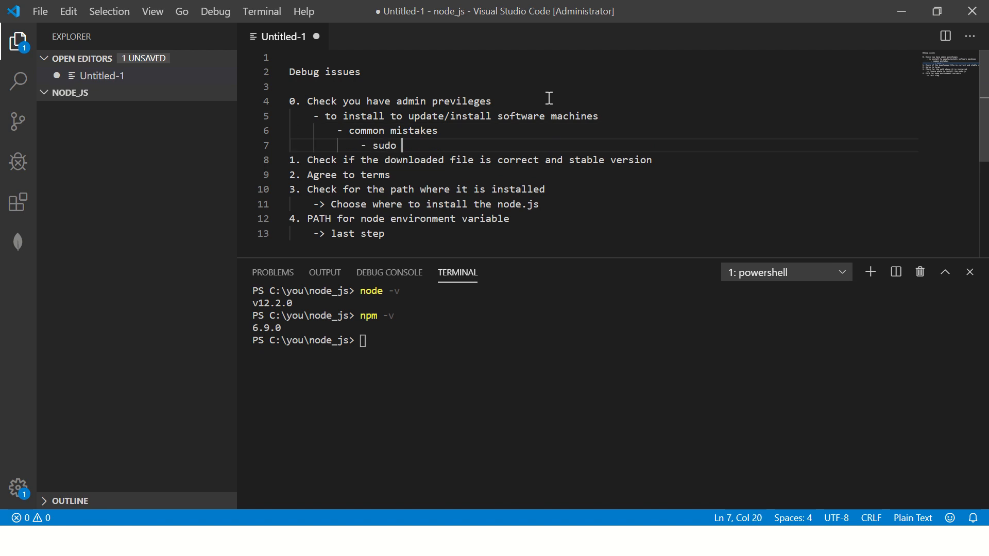
type("apt-get")
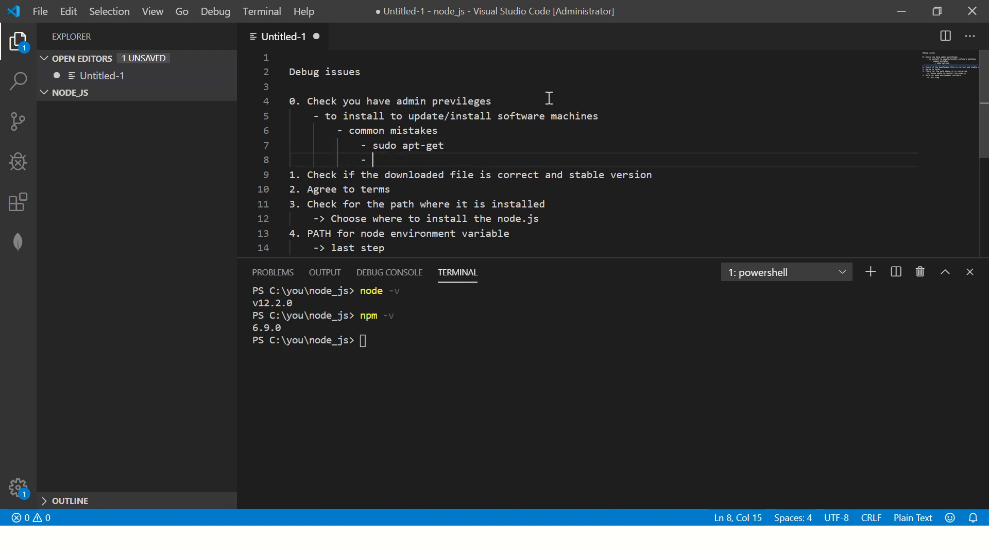
type("admin and can install softwares")
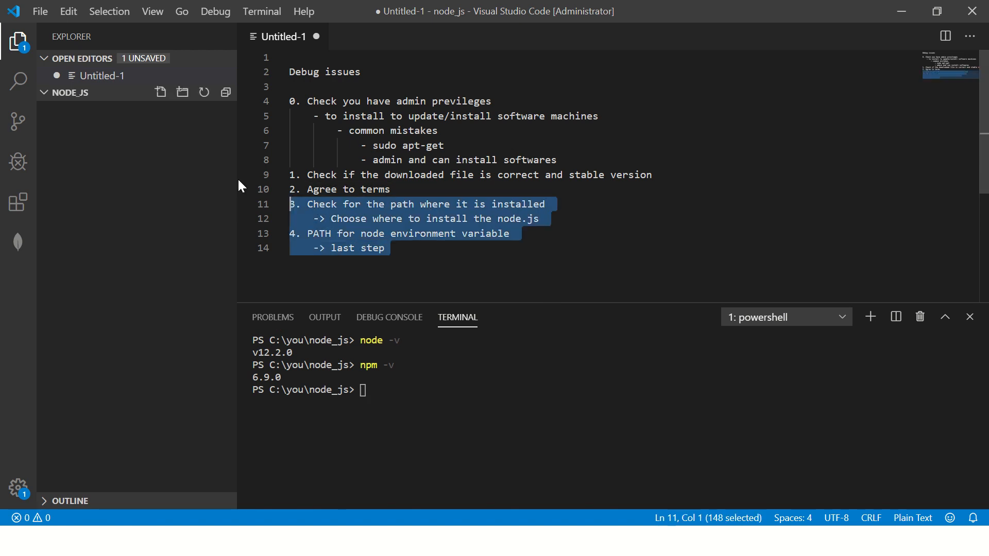
Write the closing '---- Drop me a comment… get it installed' line, add empty lines, and switch windows.
left_click(420, 233)
type("---- Drop")
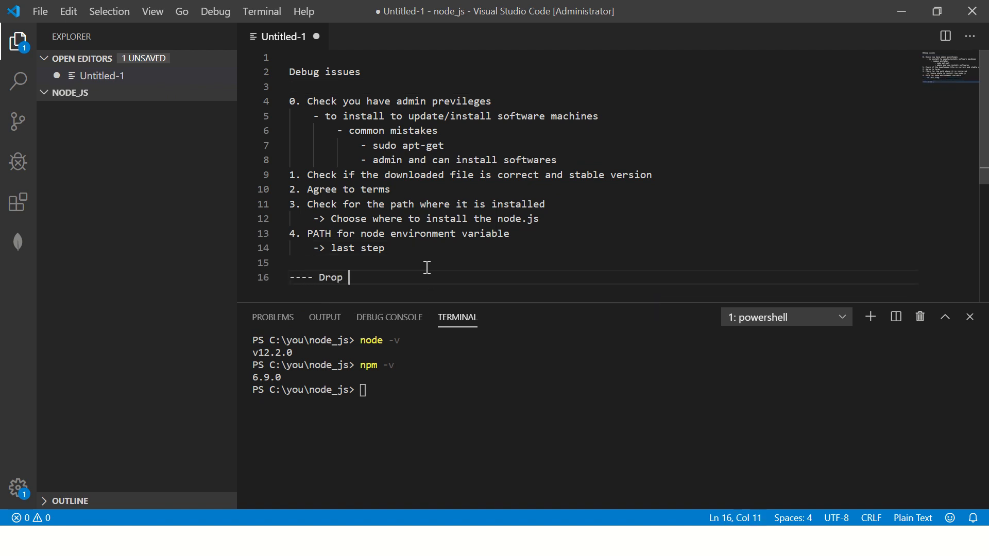
type("me a comment and I will connect you and get t")
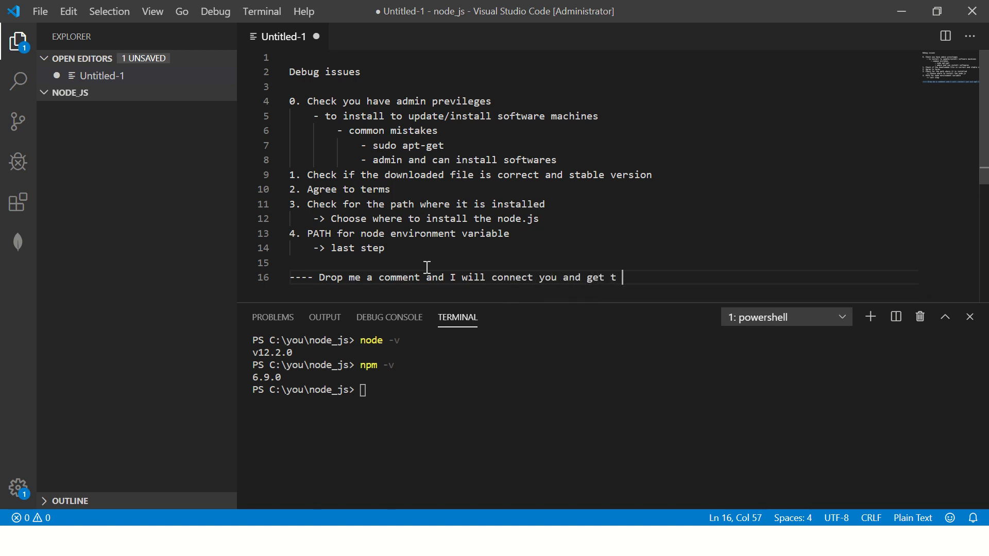
type("i")
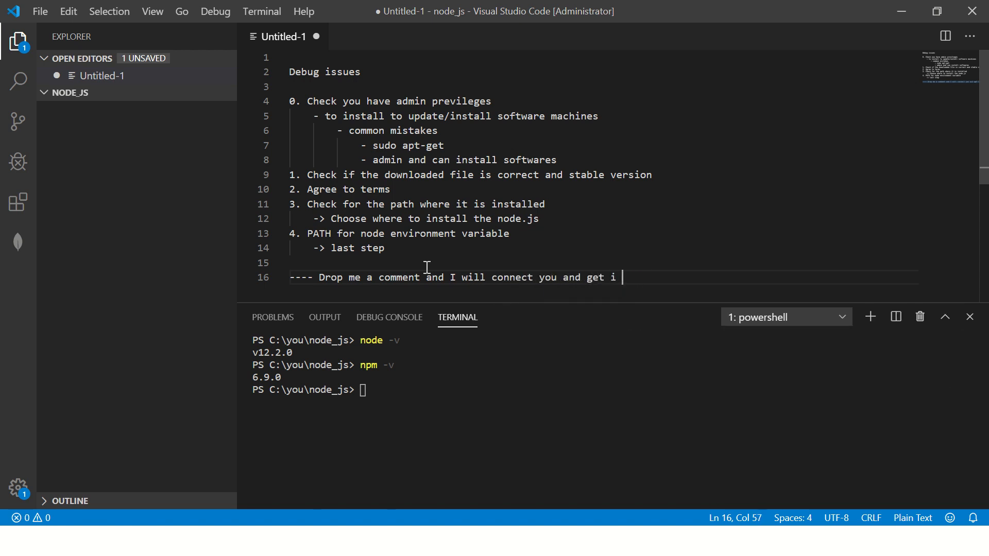
type("t installated on your machine")
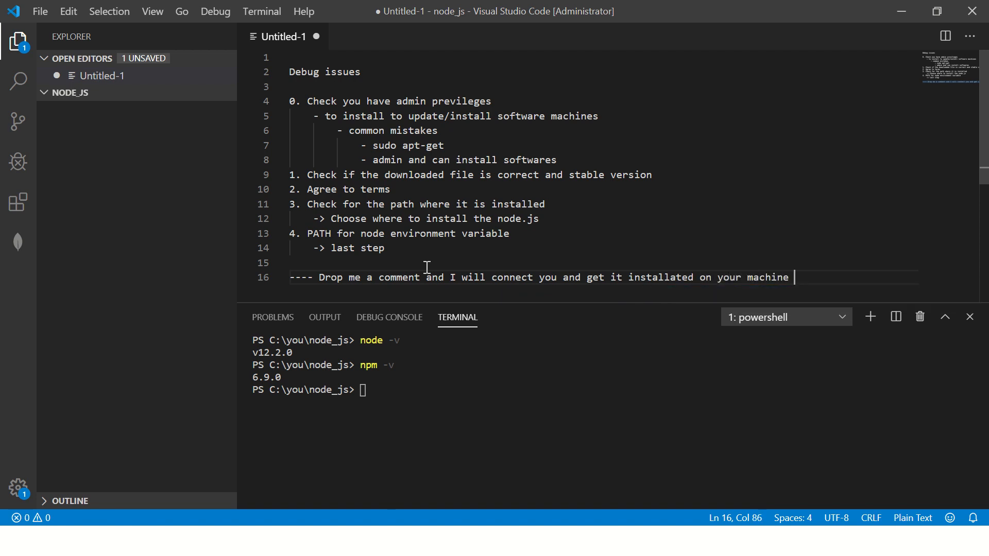
mouse_move(464, 175)
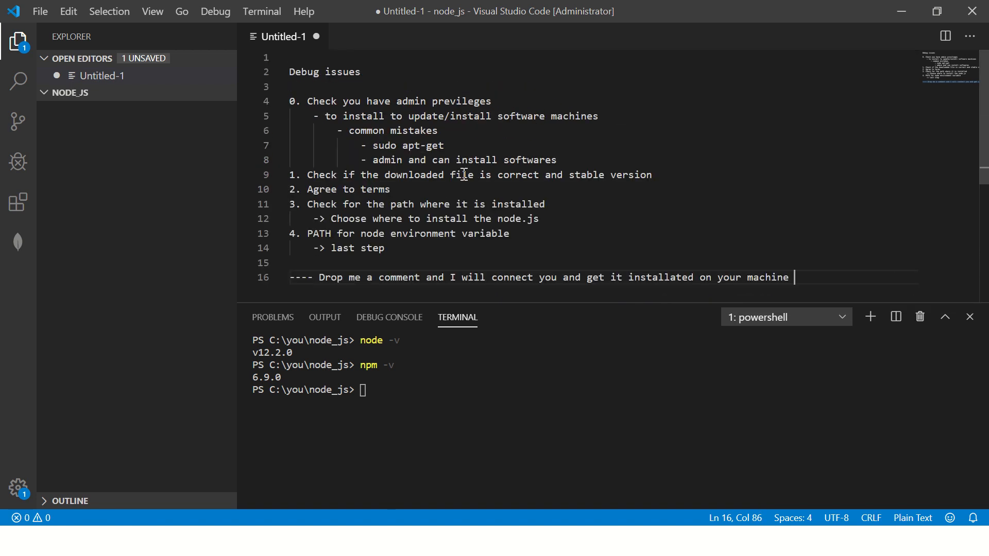
scroll("down", 3)
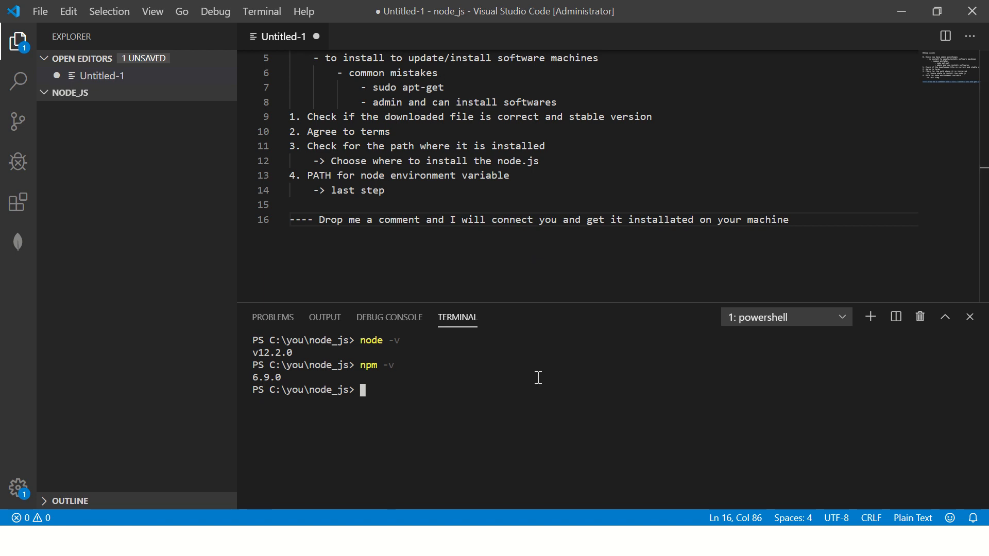
mouse_move(554, 278)
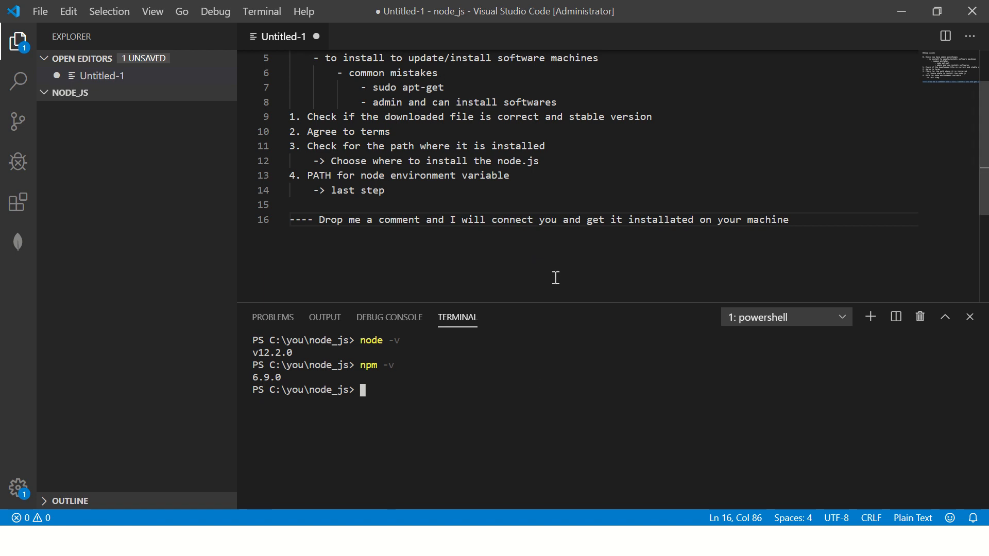
key("Enter")
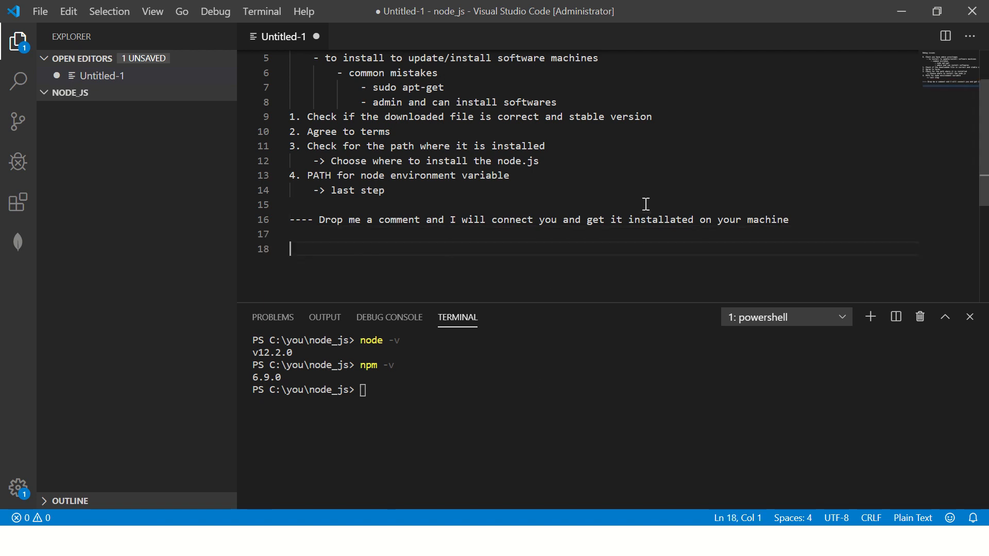
key("alt+tab")
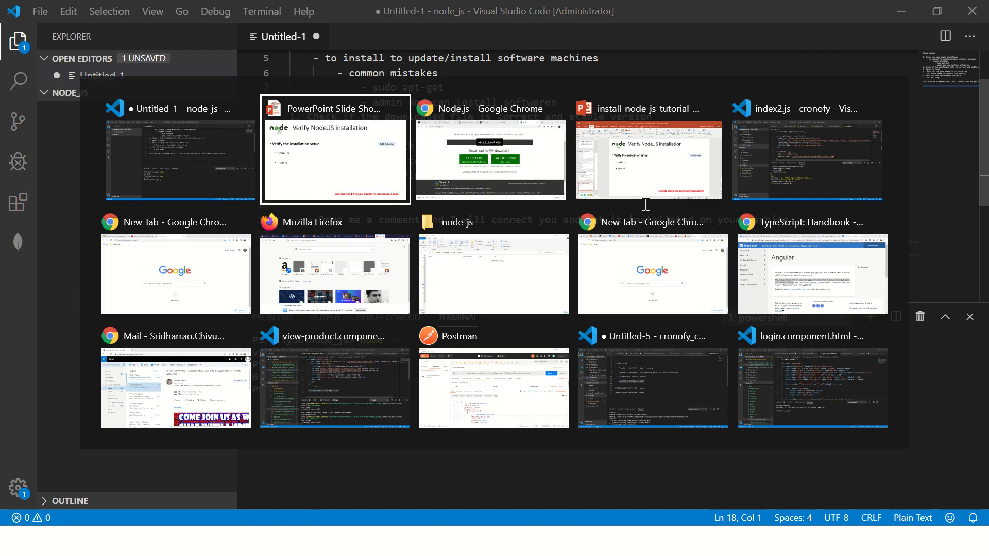